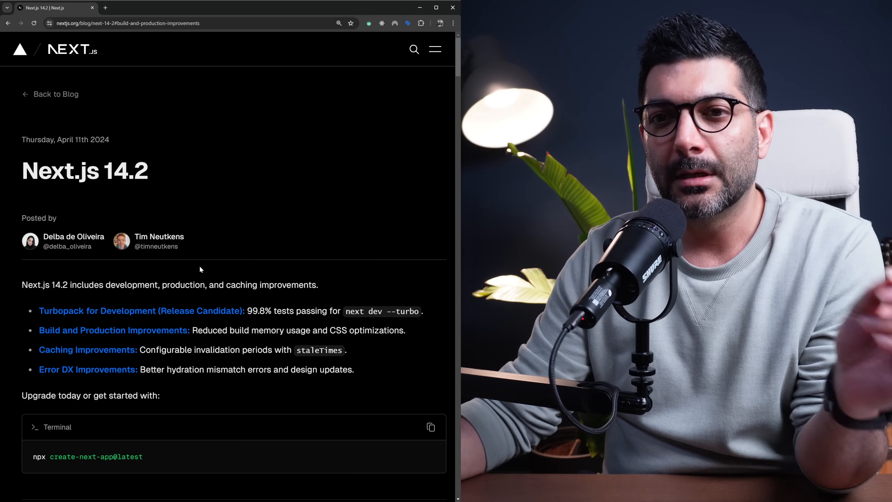
Step: Highlight the phrase '99.8% tests passing' in the Turbopack summary bullet
scroll(down, 3)
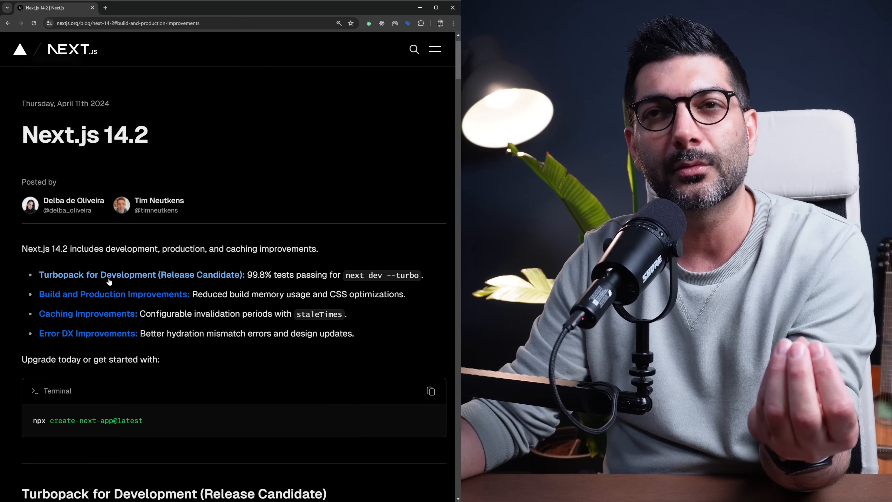
mouse_move(192, 278)
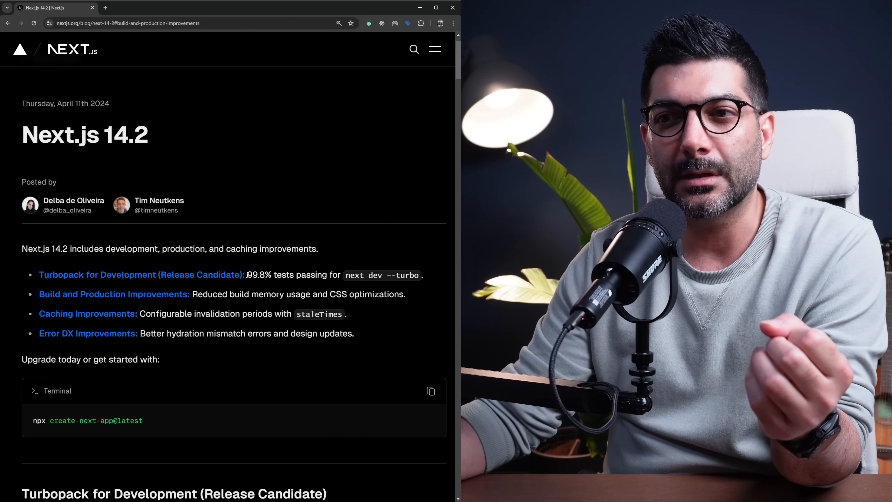
drag(247, 275, 327, 275)
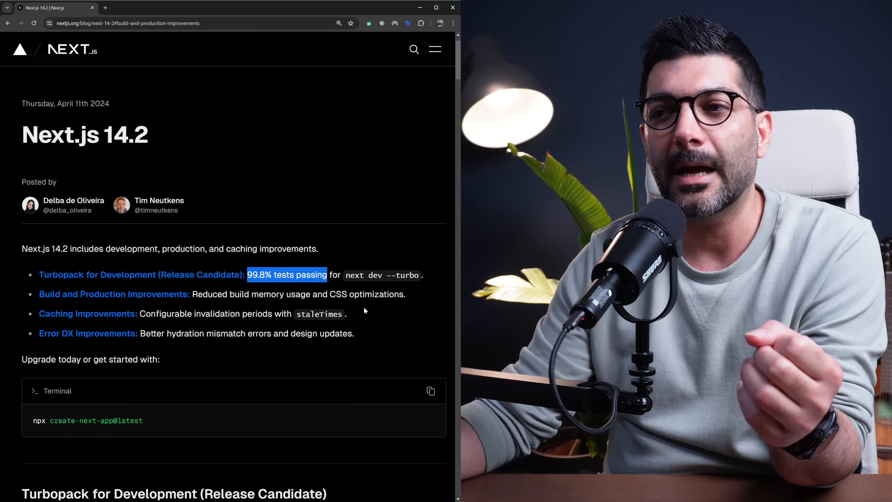
scroll(down, 3)
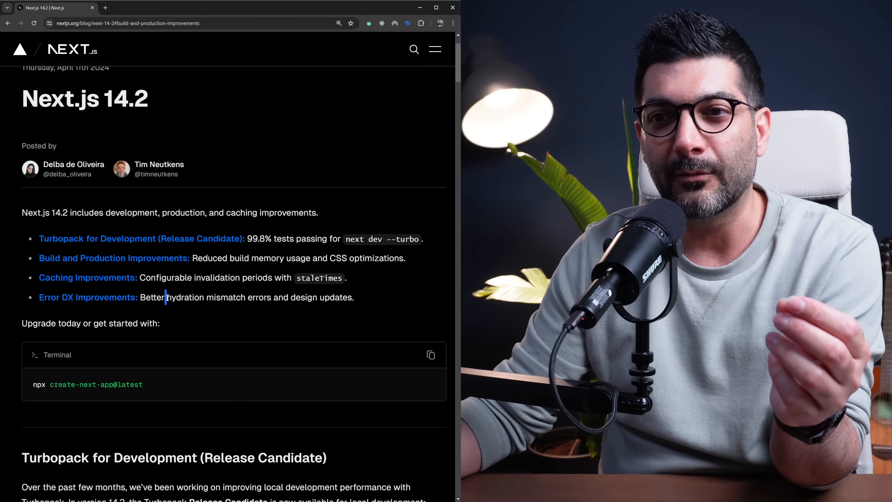
drag(168, 297, 271, 296)
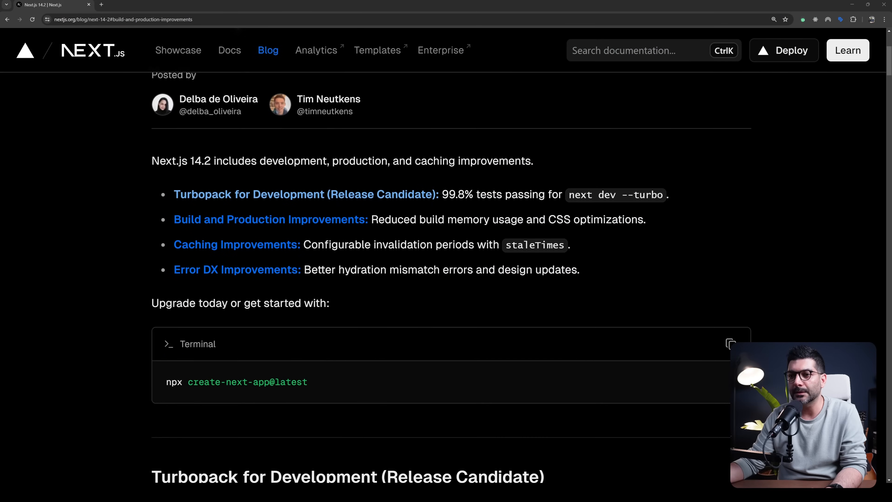
scroll(down, 3)
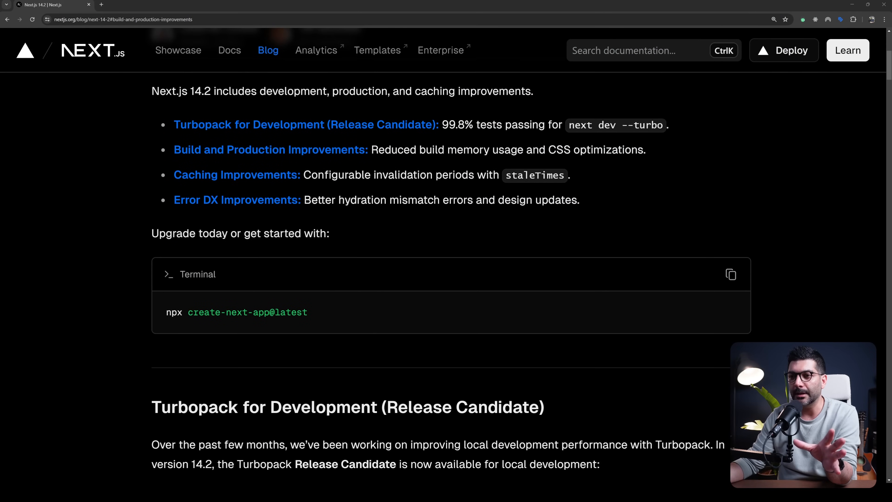
double_click(289, 312)
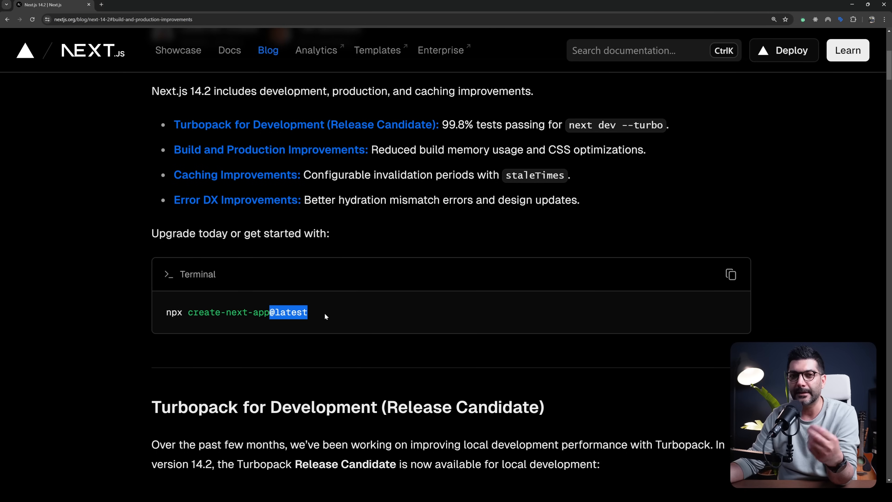
mouse_move(294, 300)
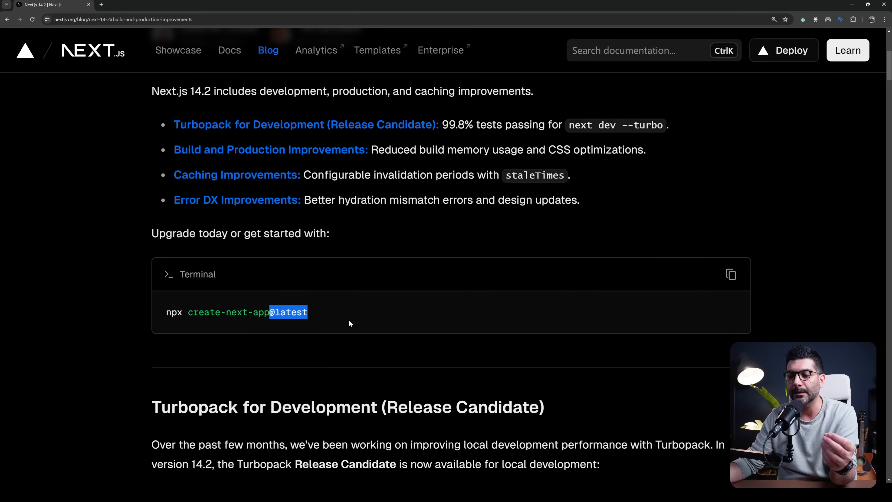
scroll(down, 3)
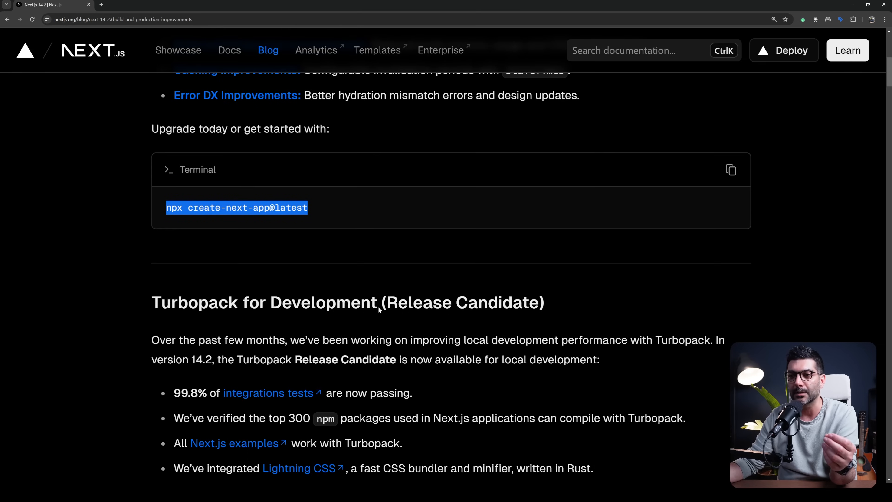
scroll(down, 3)
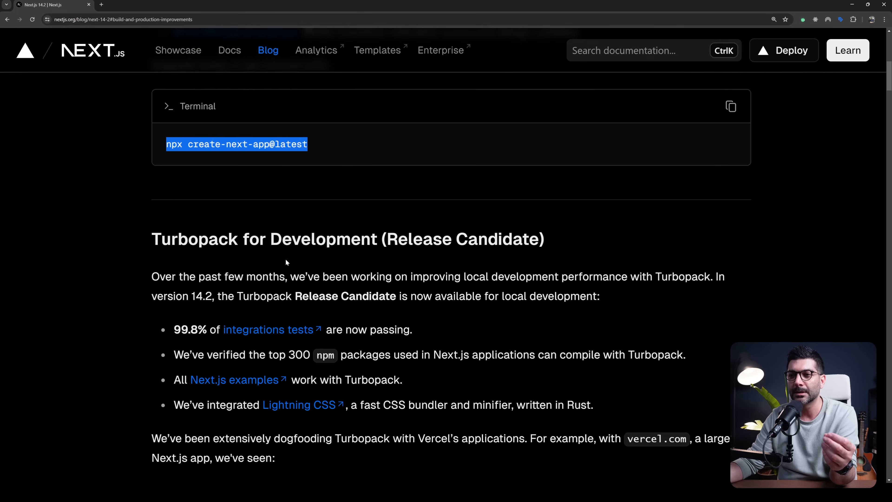
scroll(down, 3)
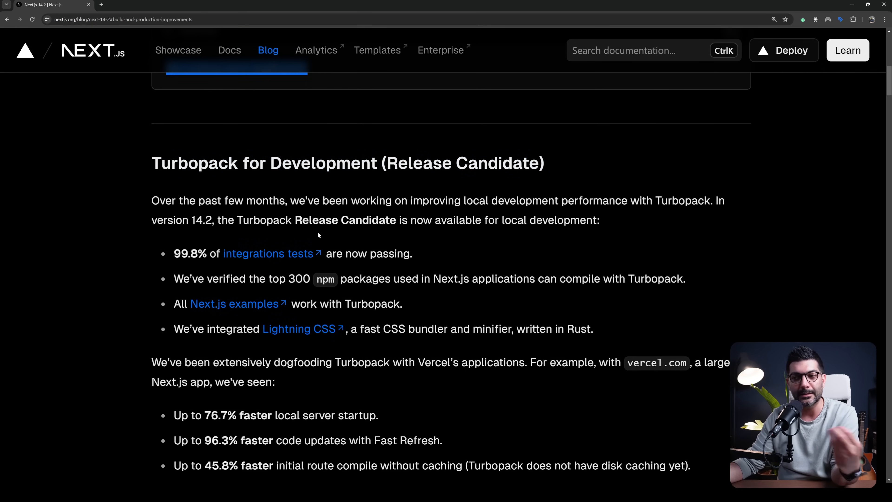
scroll(down, 3)
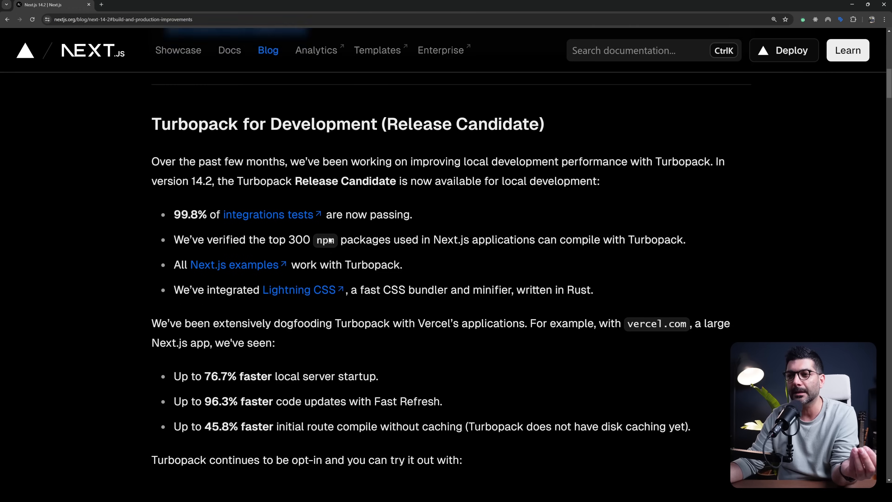
scroll(down, 3)
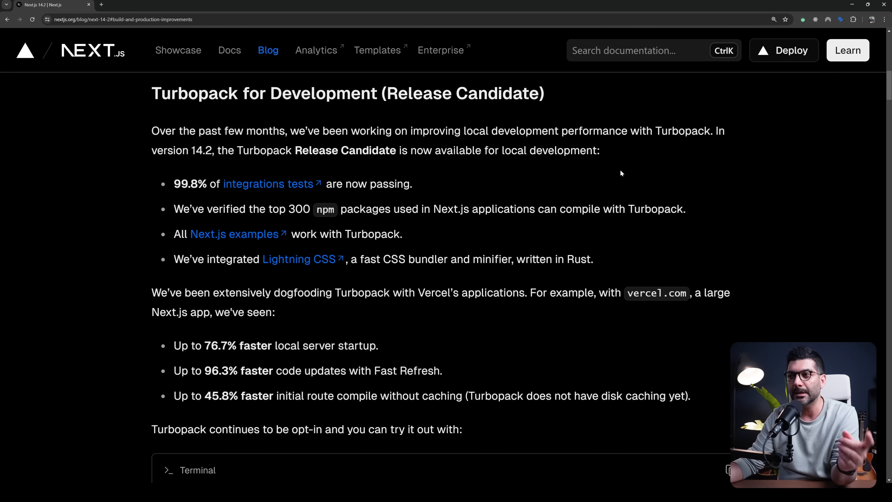
mouse_move(576, 178)
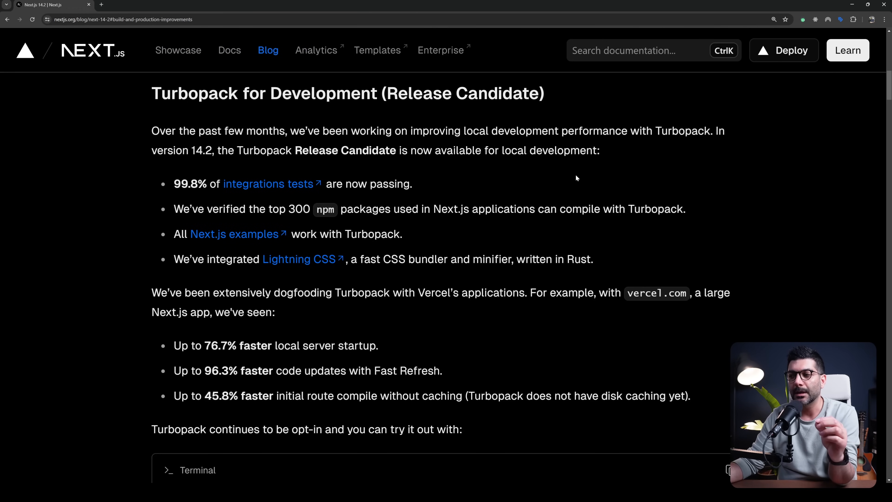
Step: Highlight the '--turbo' flag in the dev command and continue to Build and Production Improvements
scroll(down, 3)
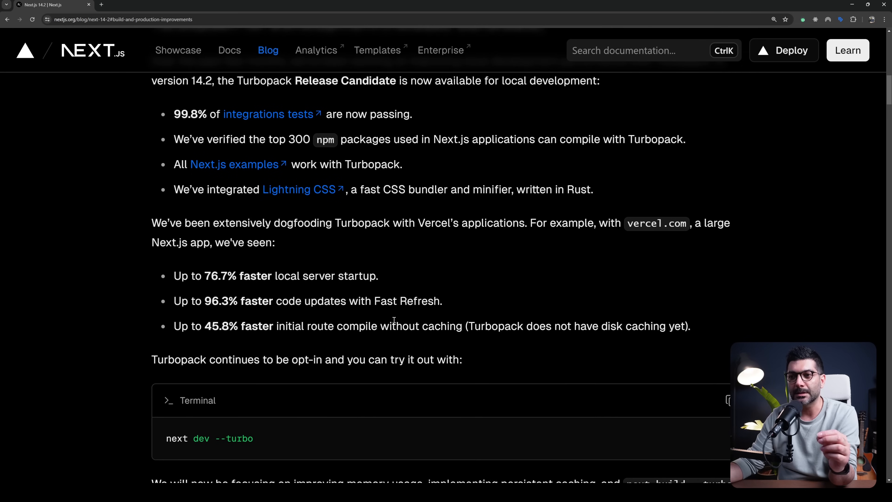
scroll(down, 3)
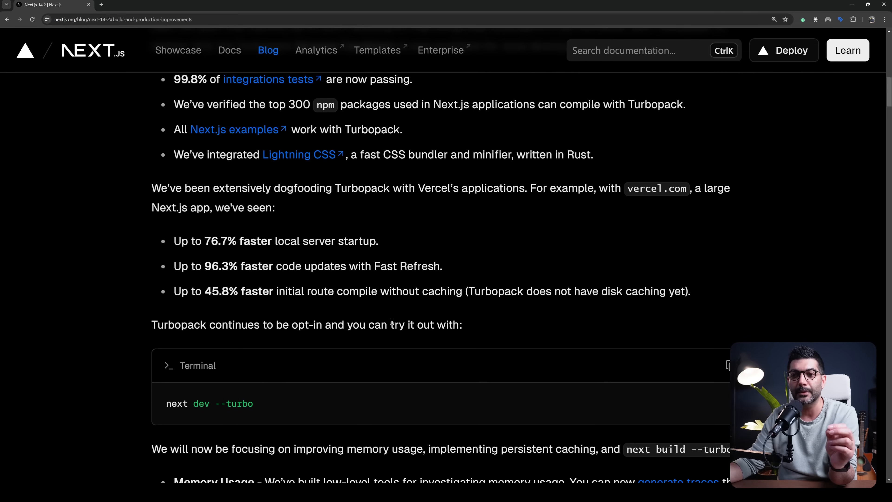
scroll(down, 3)
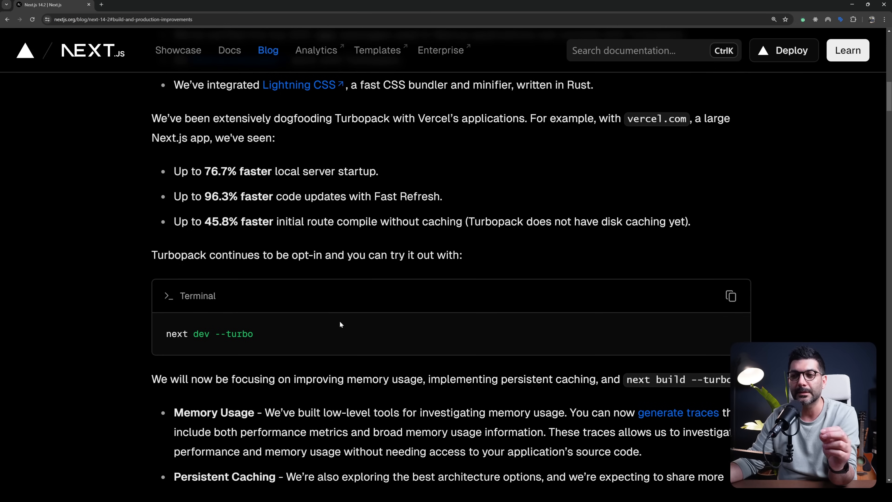
double_click(233, 334)
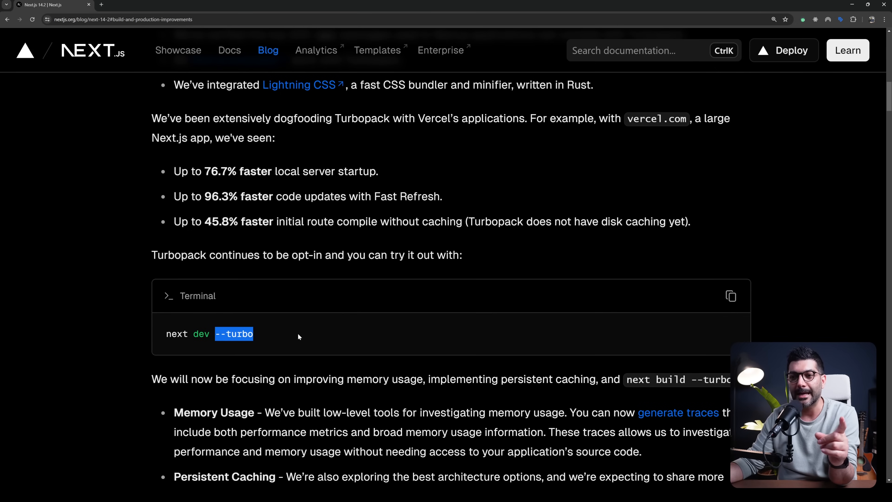
scroll(down, 3)
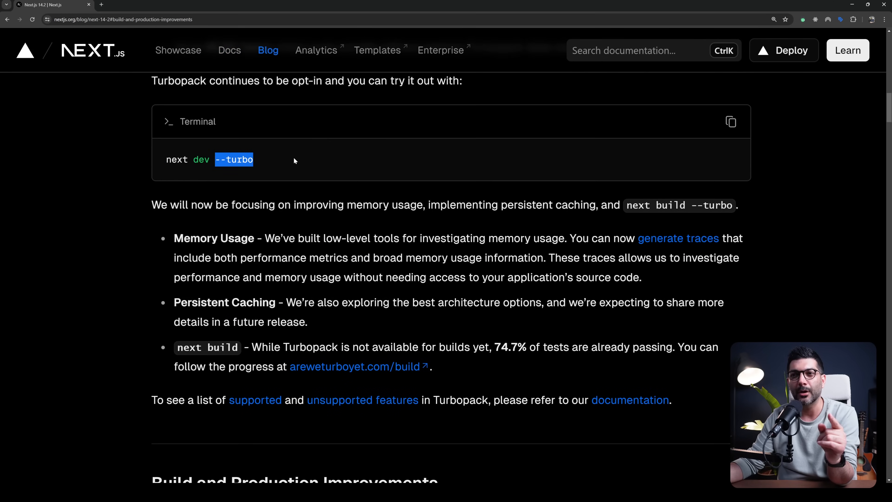
mouse_move(290, 177)
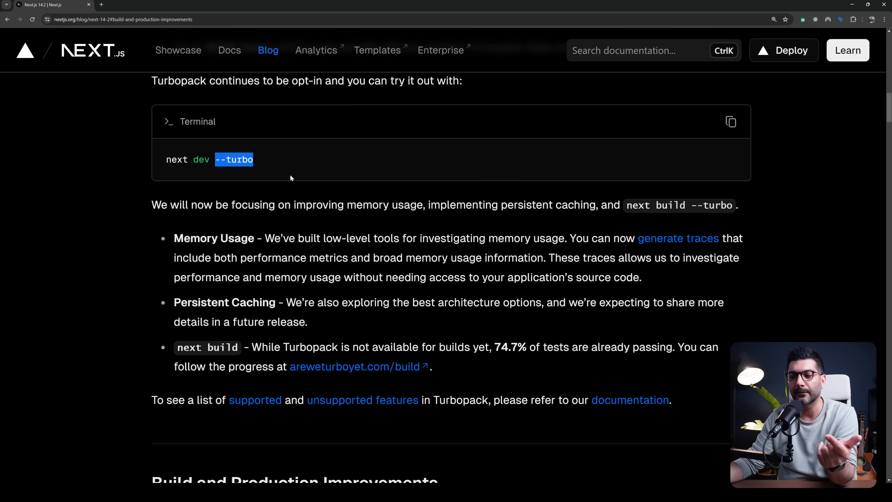
scroll(down, 3)
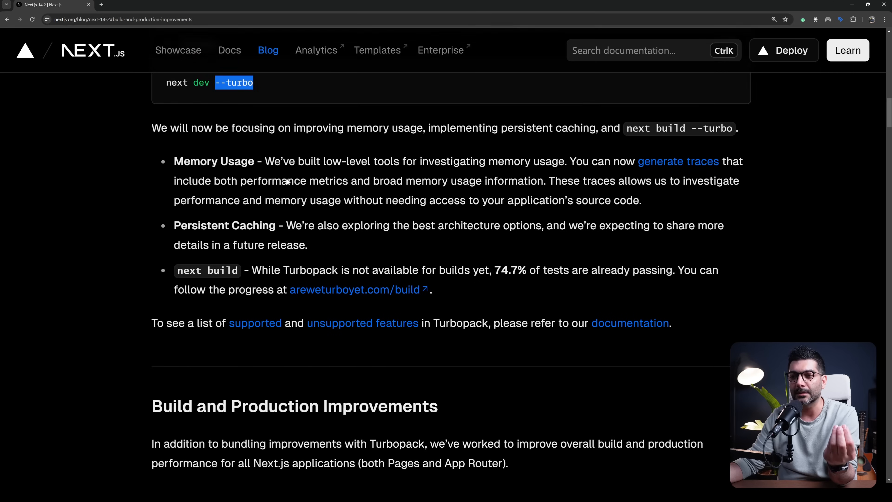
scroll(down, 3)
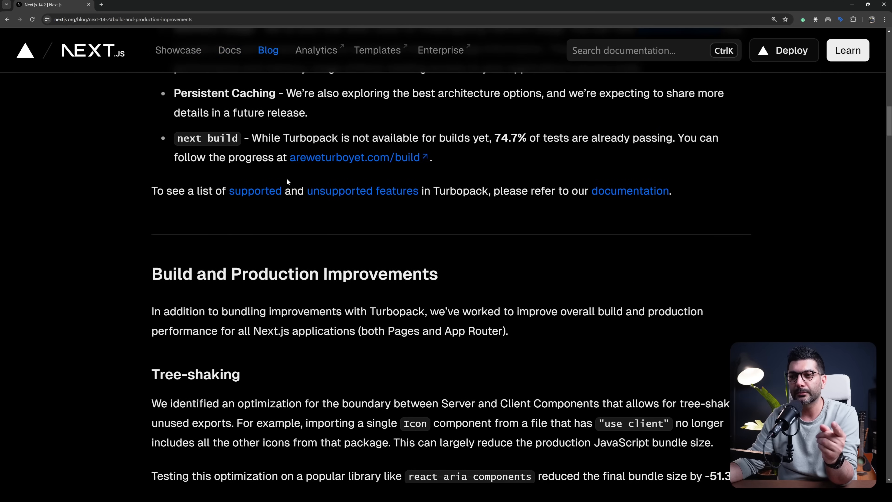
scroll(down, 3)
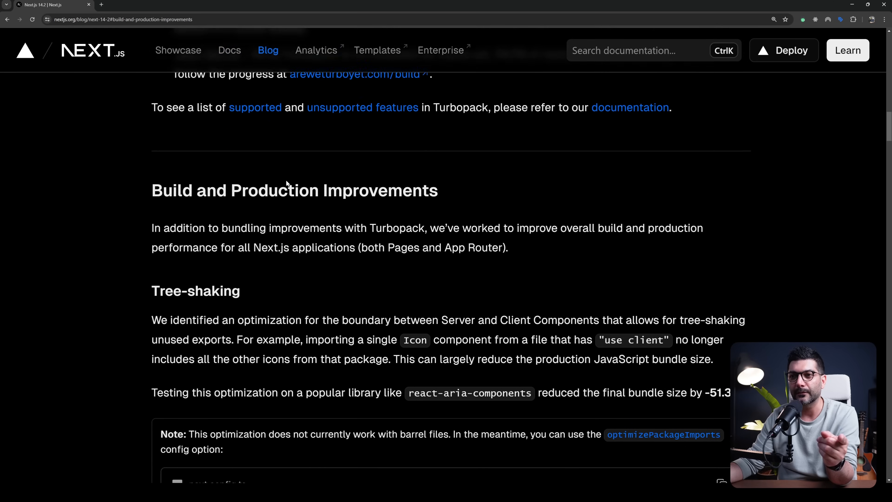
Step: Highlight 'optimization for' and the production JavaScript bundle phrase in the Tree-shaking paragraph
scroll(down, 3)
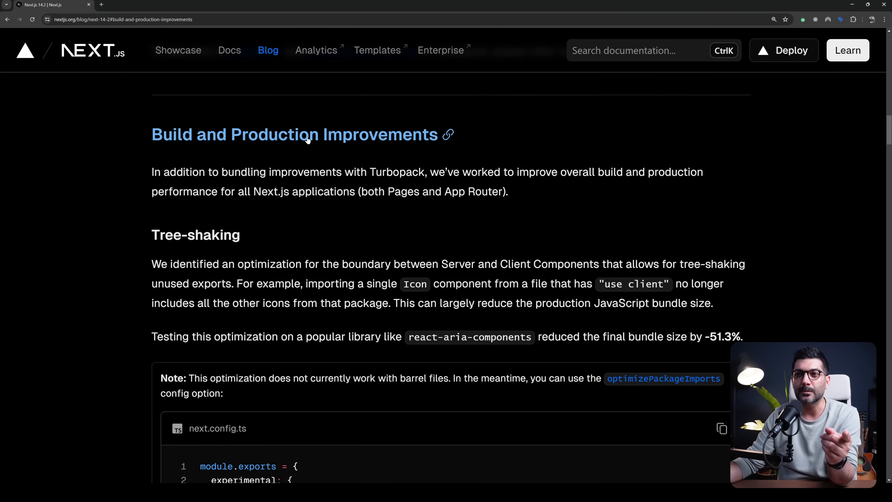
mouse_move(392, 216)
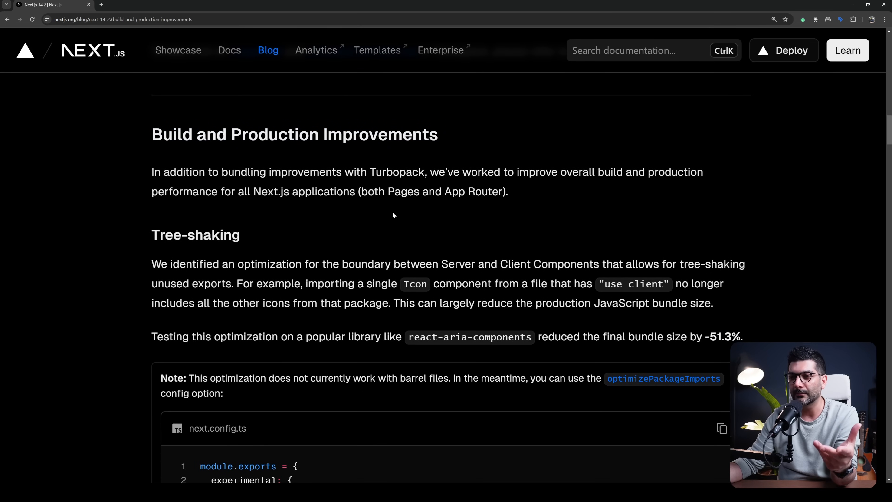
scroll(down, 3)
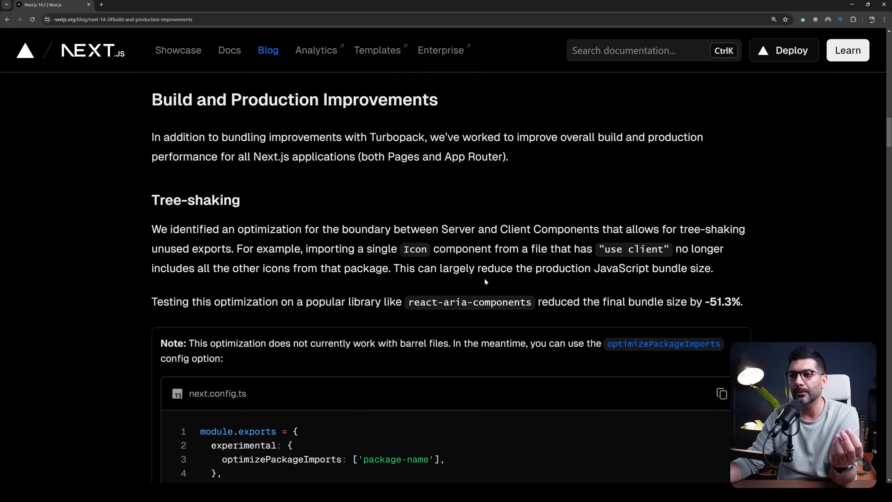
double_click(255, 229)
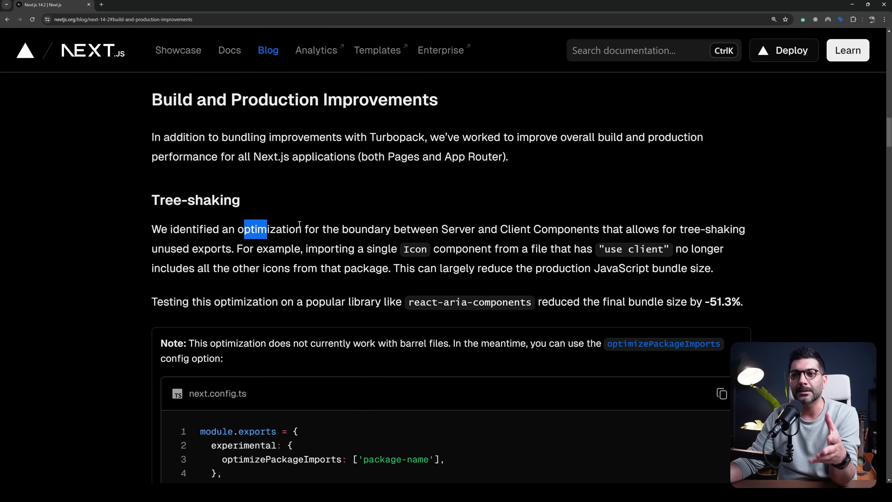
drag(256, 228, 341, 229)
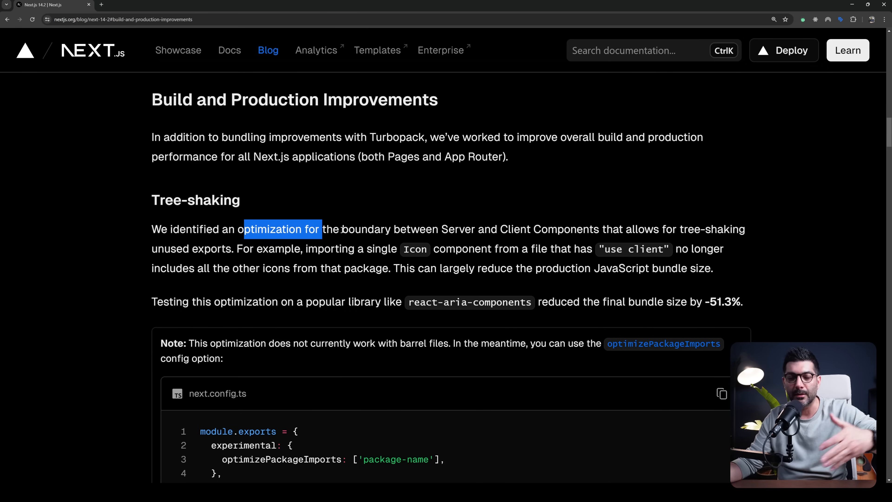
mouse_move(359, 243)
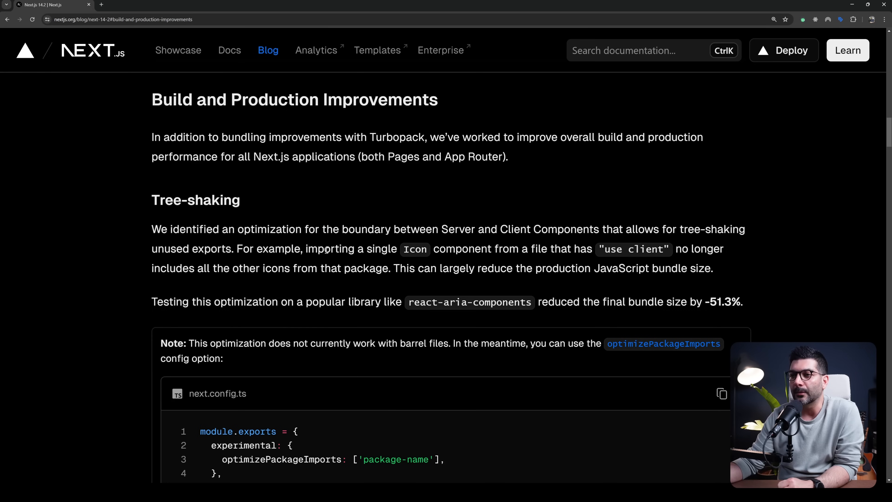
double_click(462, 249)
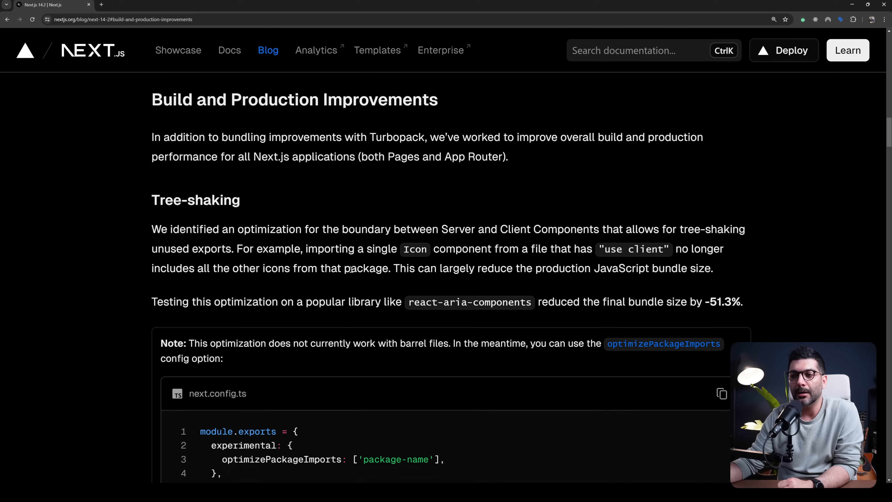
double_click(368, 268)
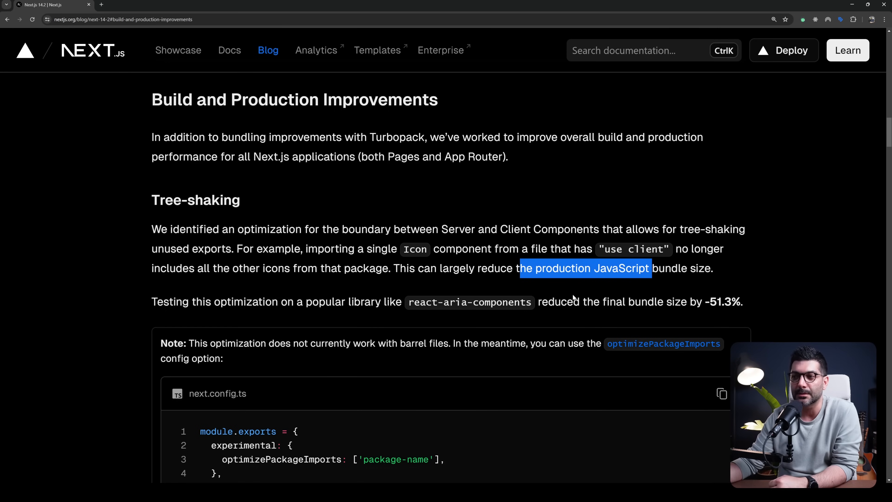
scroll(down, 3)
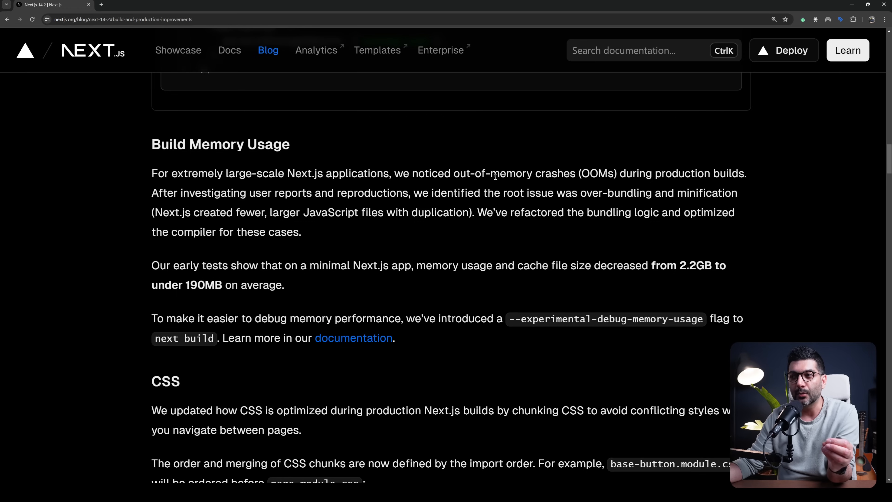
Step: Highlight 'out-of-memory crashes' and the early-tests memory reduction sentence in Build Memory Usage
drag(453, 173, 575, 173)
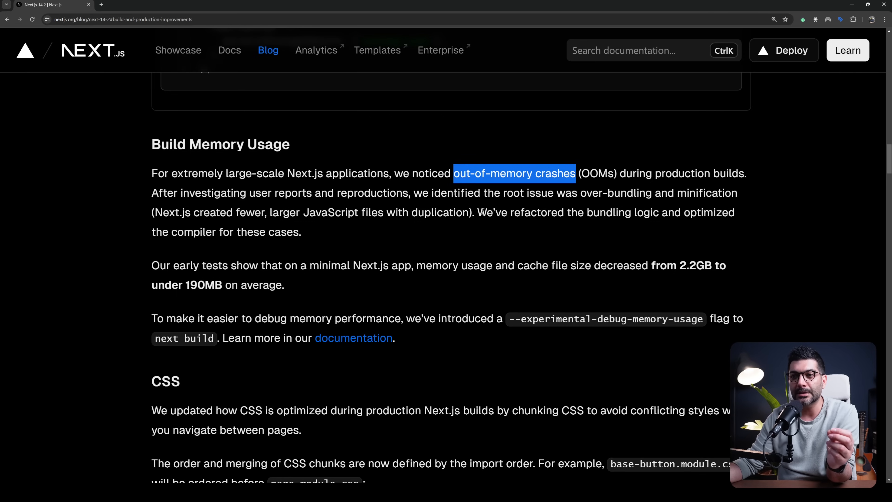
scroll(down, 3)
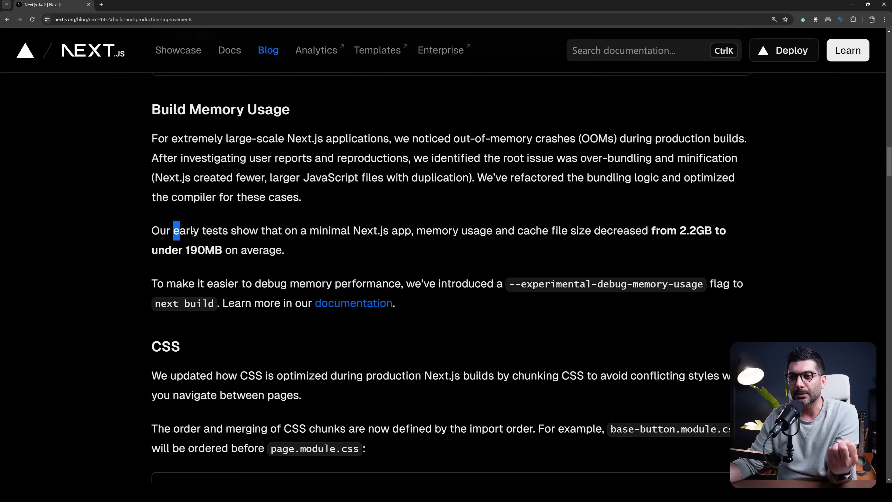
drag(177, 230, 283, 215)
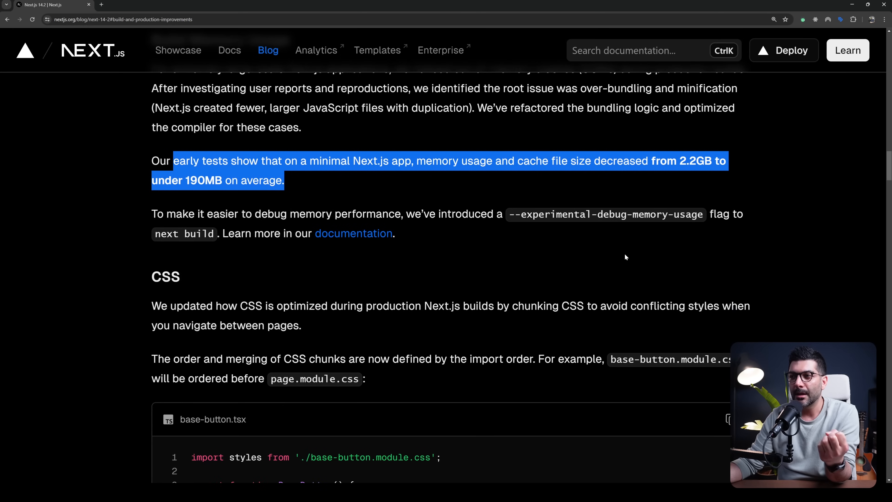
mouse_move(630, 224)
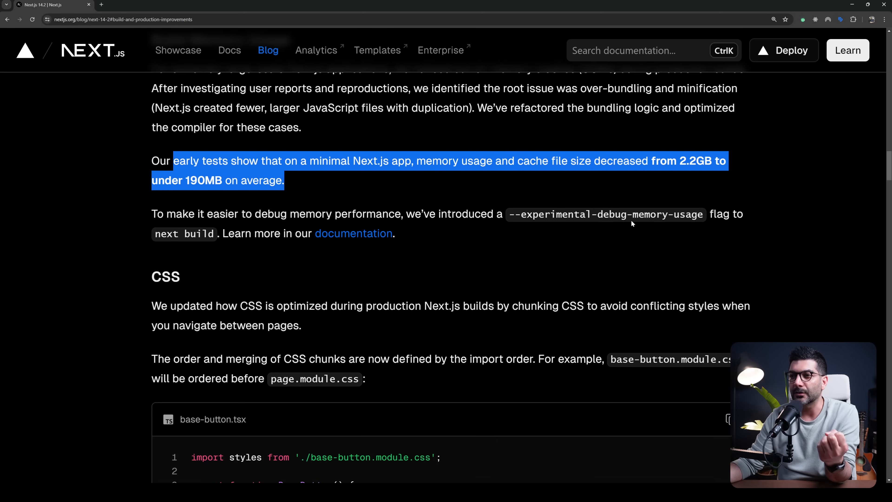
scroll(down, 3)
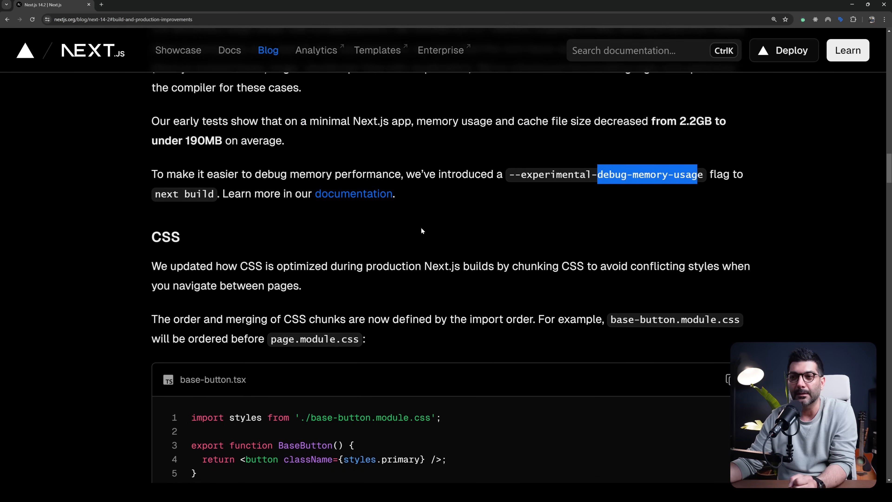
Step: Highlight the navigating 'between pages' phrase and read the CSS chunk-ordering explanation
scroll(down, 3)
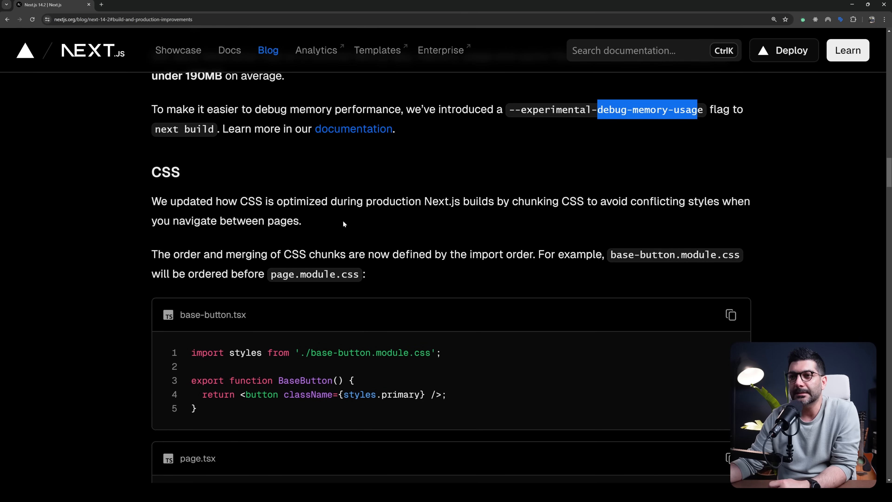
double_click(307, 201)
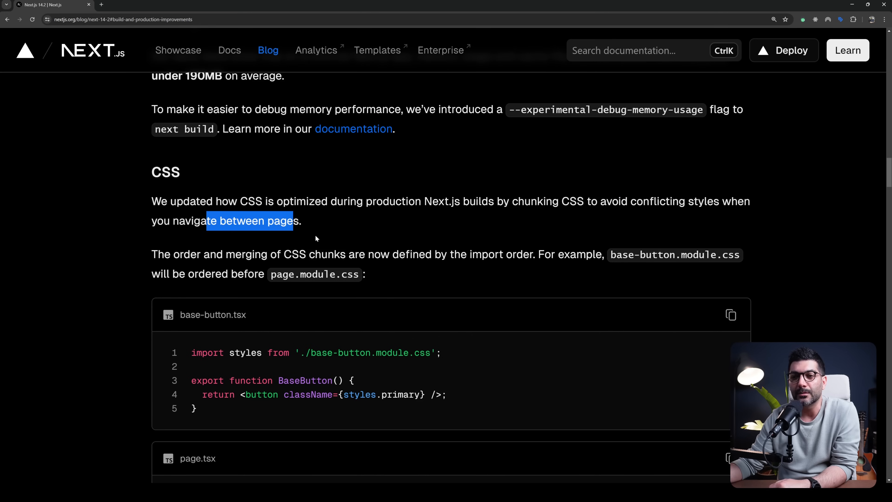
scroll(down, 3)
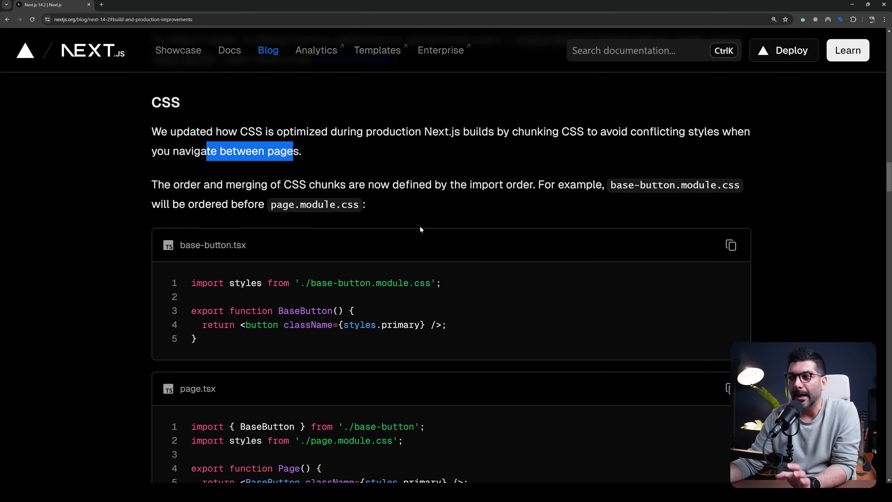
mouse_move(421, 228)
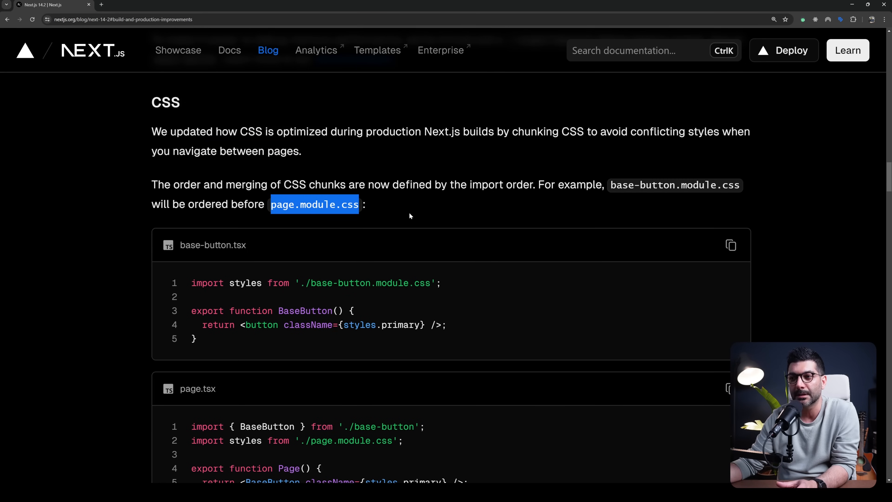
scroll(down, 3)
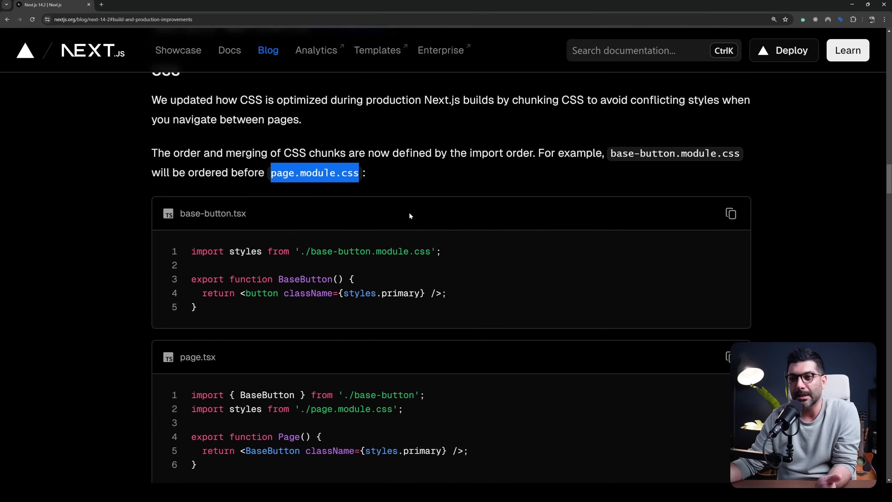
scroll(down, 3)
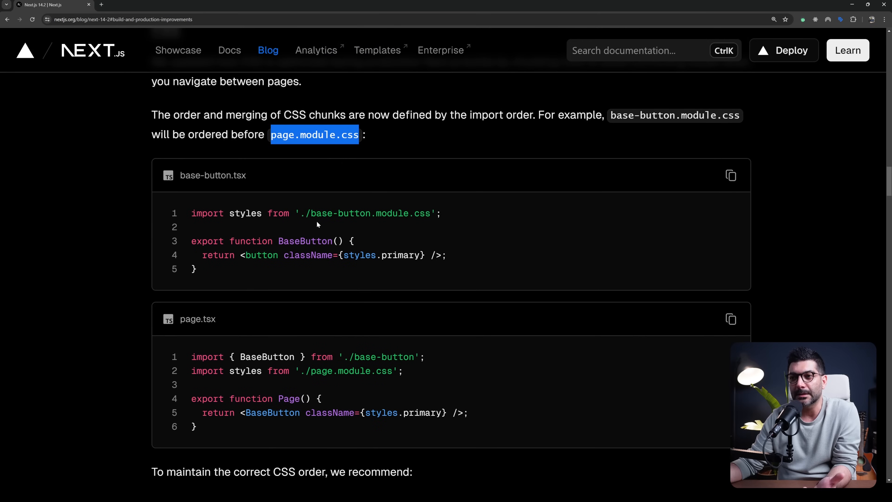
scroll(down, 3)
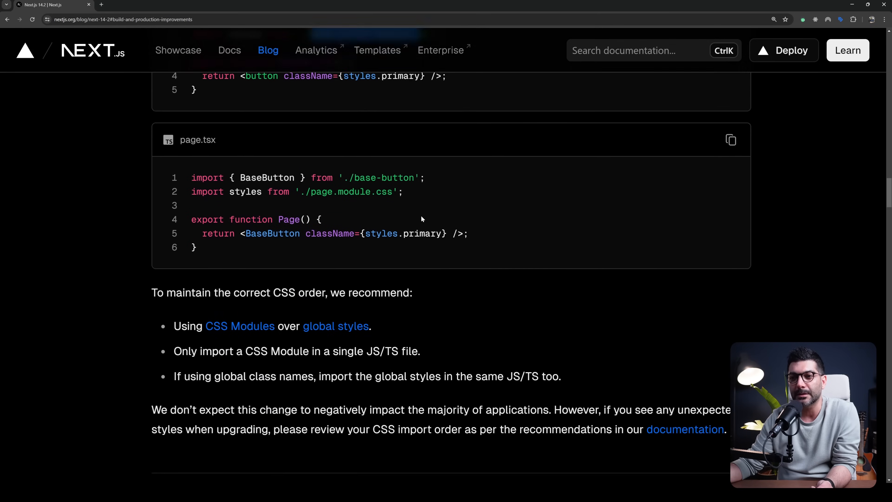
Step: Highlight 'same JS/TS too' in the last import recommendation and reach Caching Improvements
scroll(down, 3)
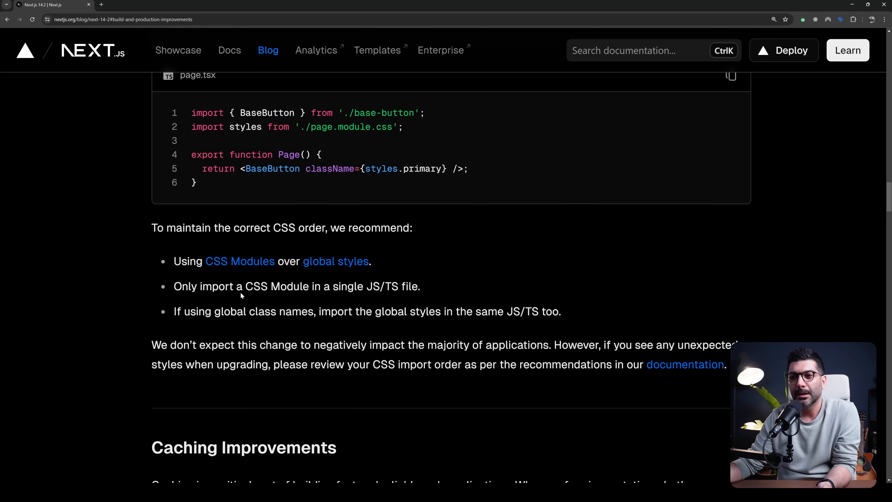
drag(339, 287, 420, 286)
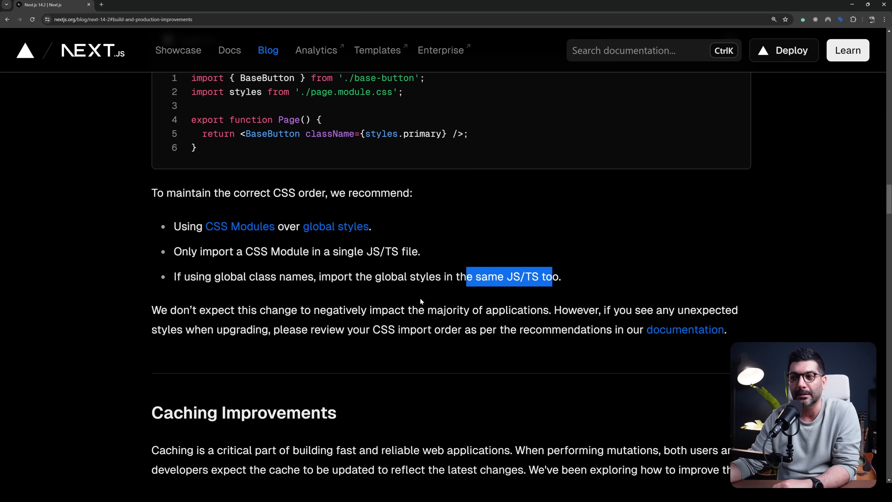
scroll(down, 3)
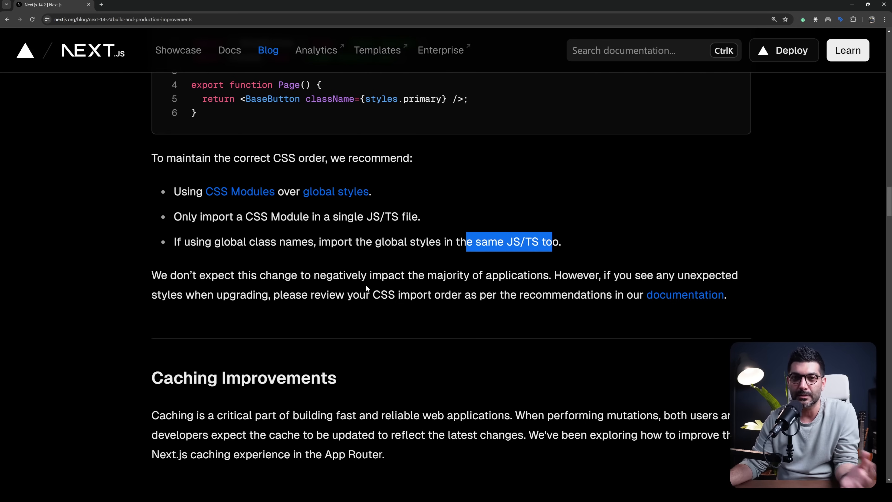
mouse_move(363, 287)
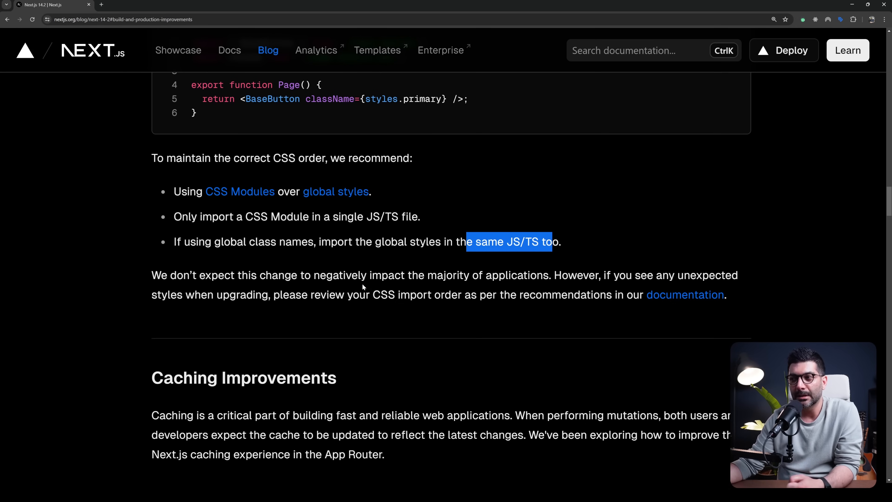
mouse_move(342, 284)
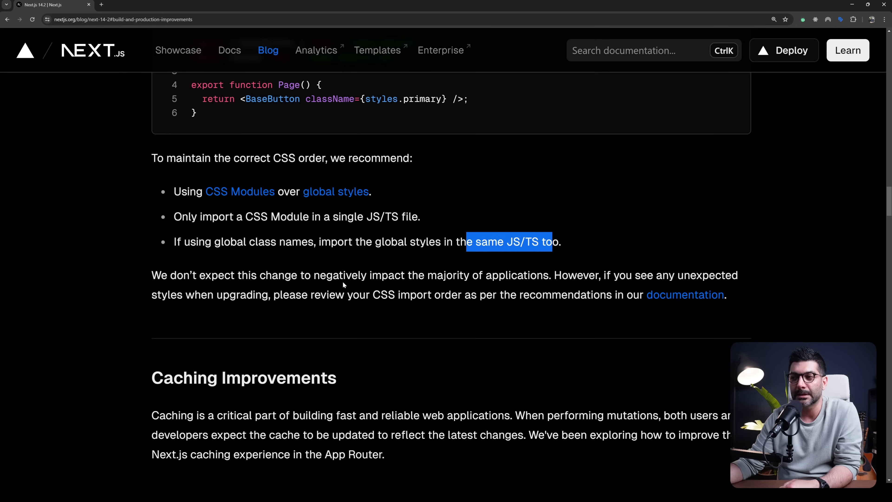
scroll(down, 3)
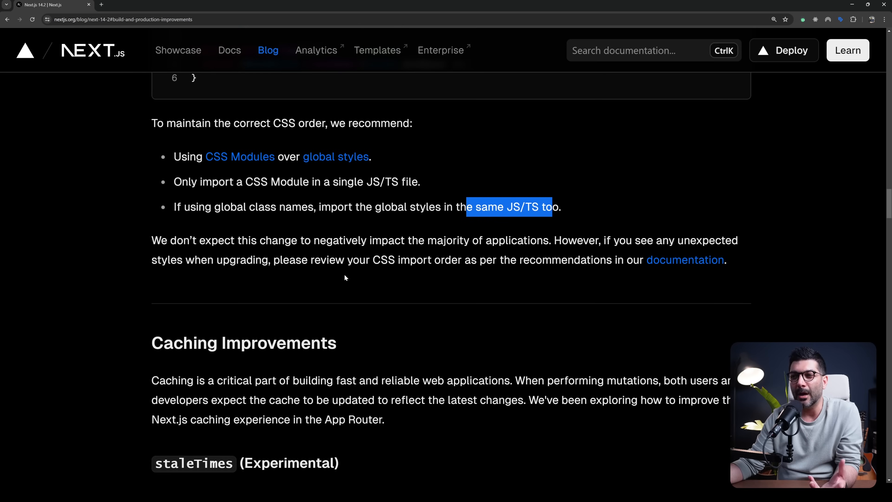
mouse_move(415, 265)
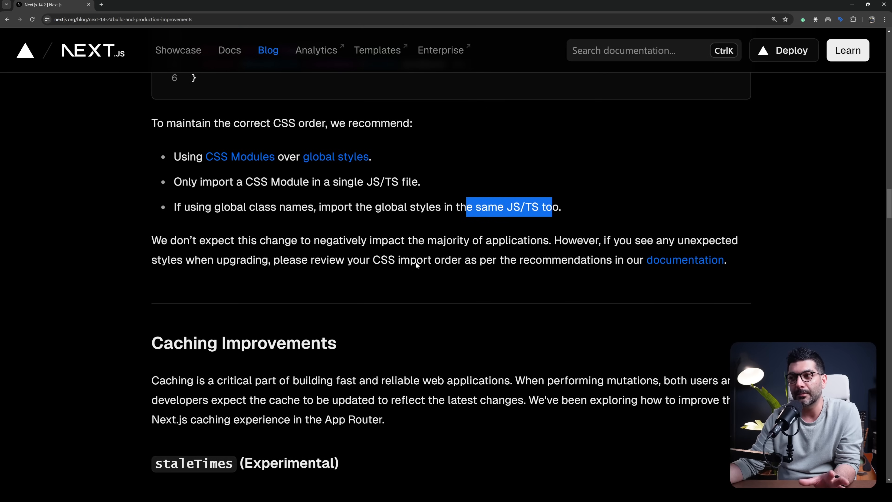
mouse_move(669, 275)
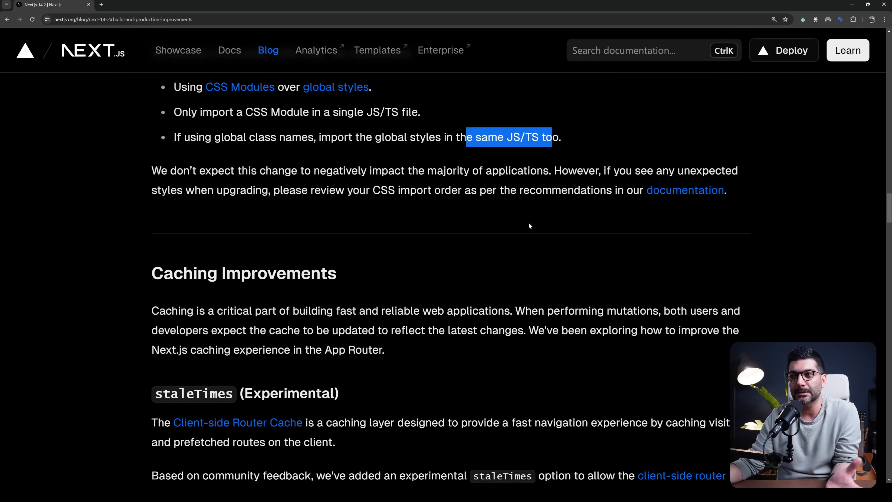
Step: Highlight the word 'layer' in the router cache sentence of the staleTimes subsection
scroll(down, 3)
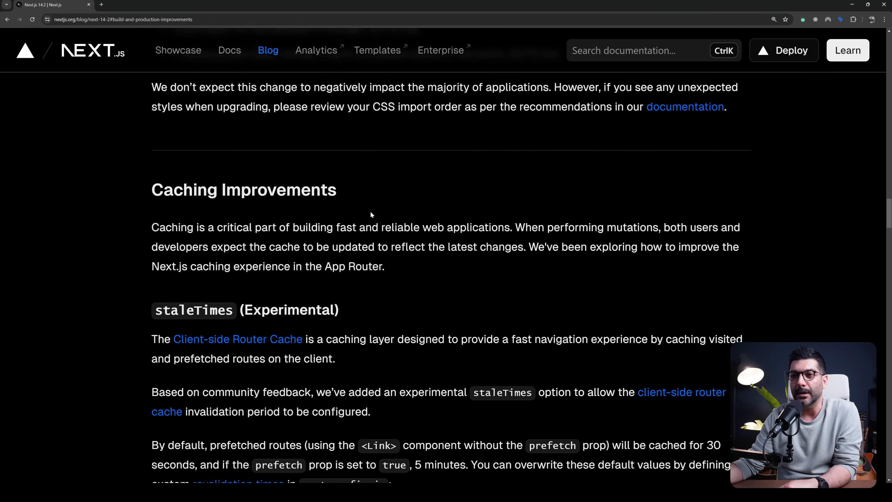
scroll(down, 3)
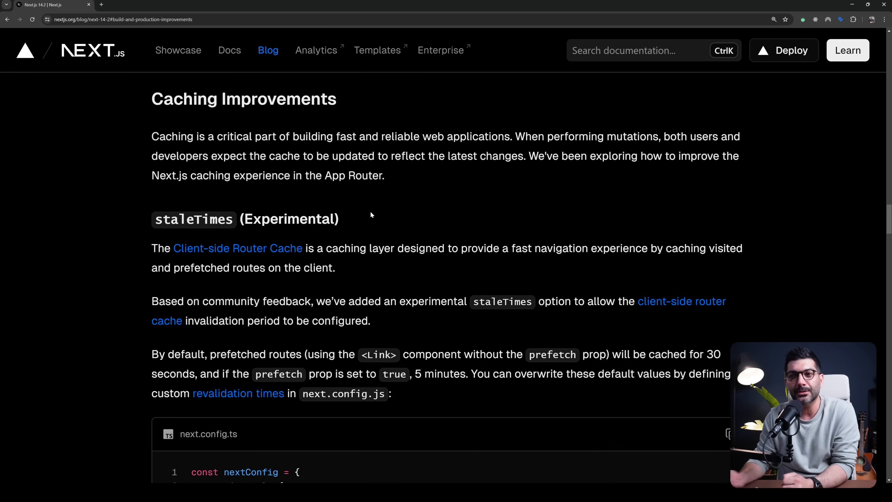
mouse_move(373, 249)
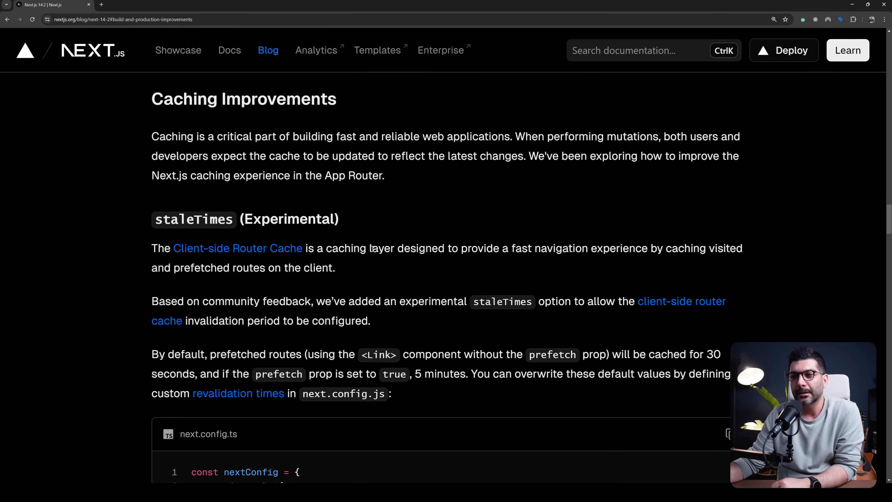
double_click(380, 248)
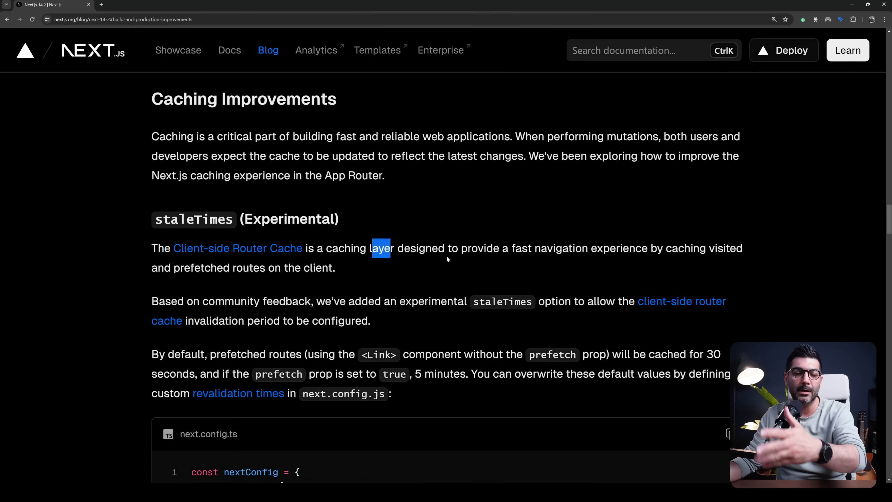
mouse_move(445, 244)
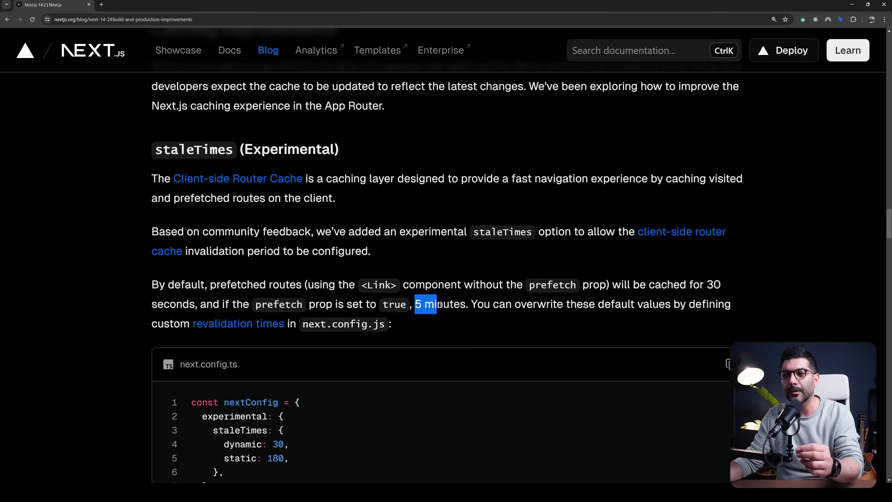
Step: Highlight the 'staleTimes' option name and read past the next.config.ts example to Parallel and Intercepting Routes
drag(436, 304, 465, 304)
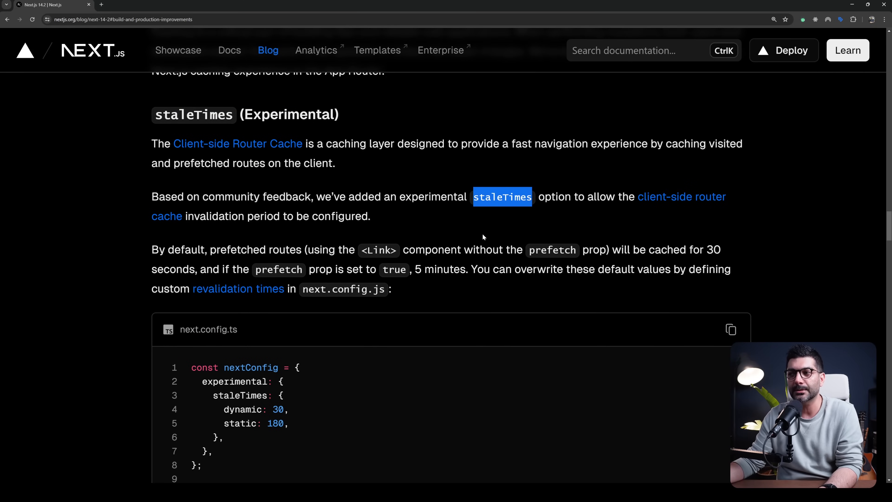
scroll(down, 3)
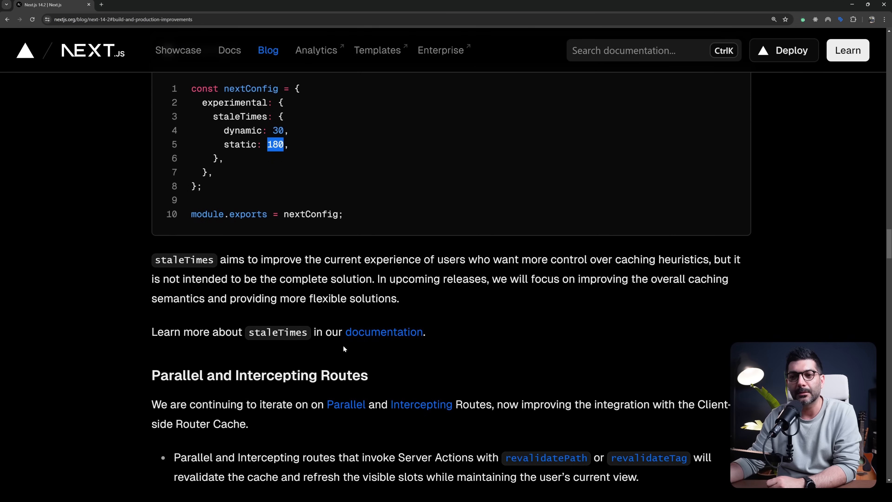
scroll(down, 3)
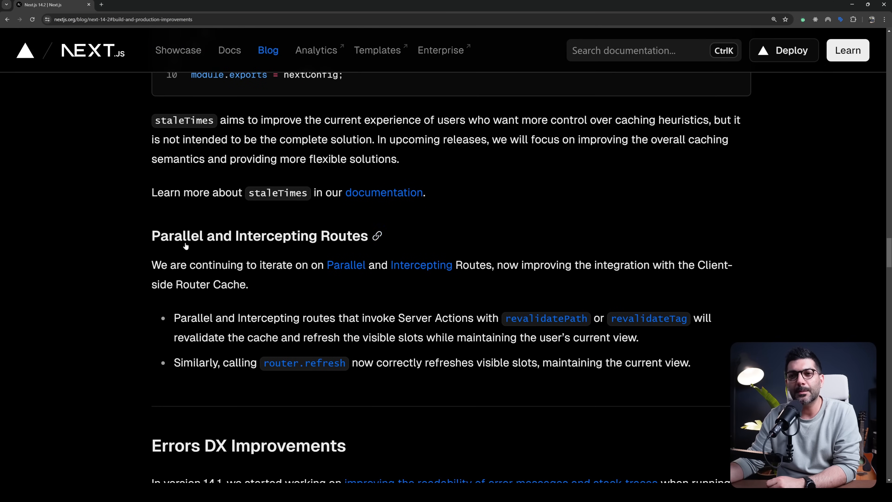
mouse_move(270, 248)
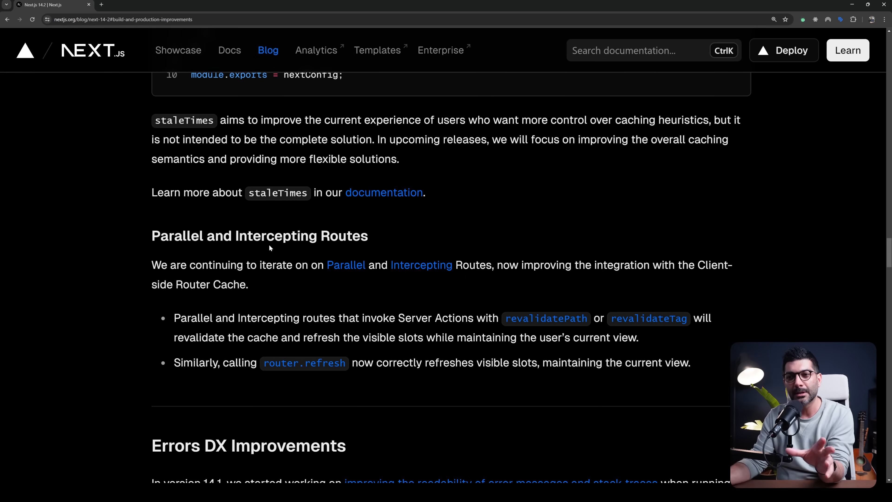
Step: Mark a phrase in Parallel and Intercepting Routes and read down to the Errors DX Improvements heading
drag(312, 318, 428, 318)
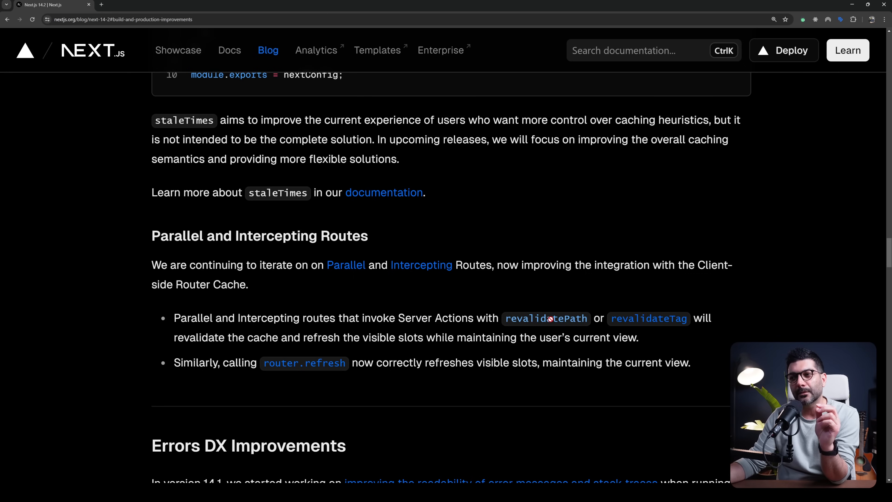
mouse_move(216, 332)
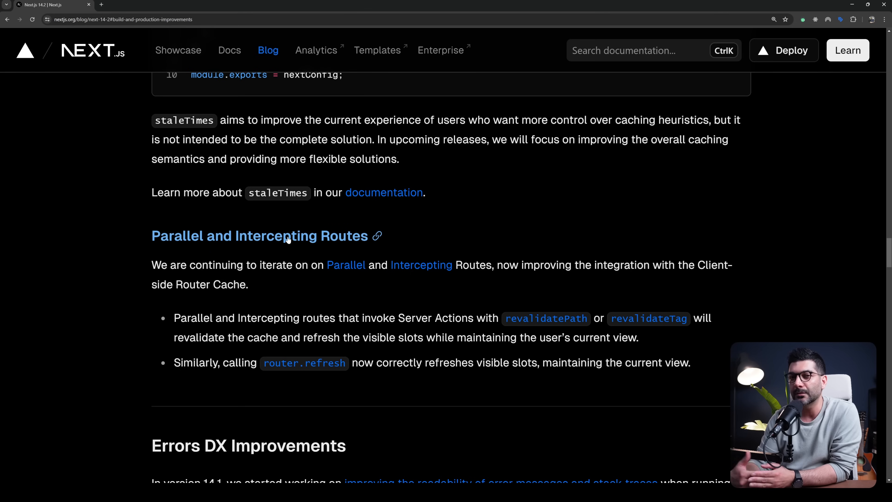
scroll(down, 3)
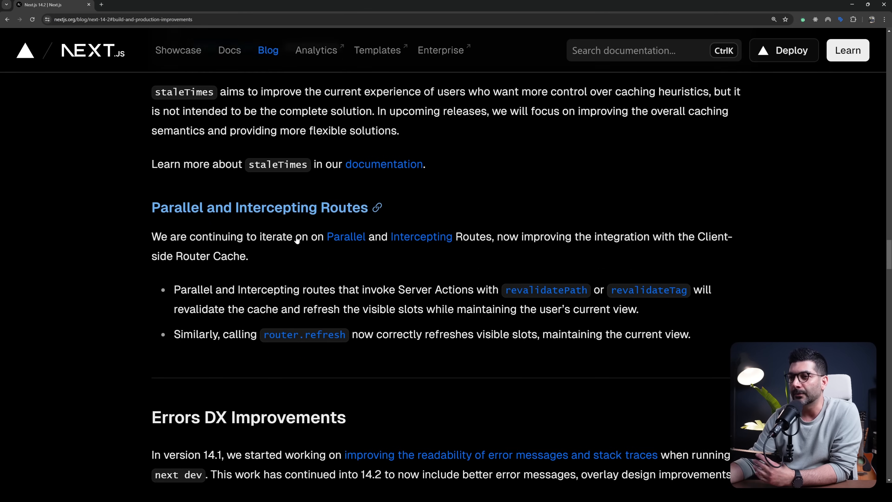
scroll(down, 3)
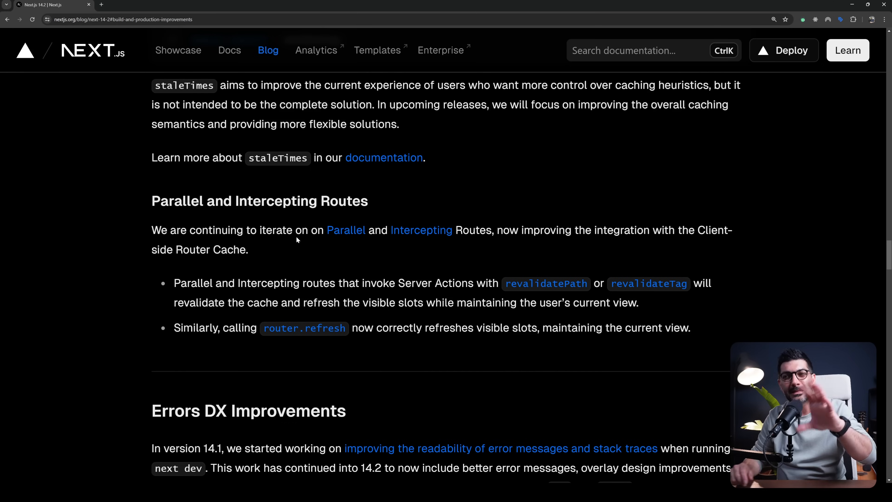
mouse_move(264, 256)
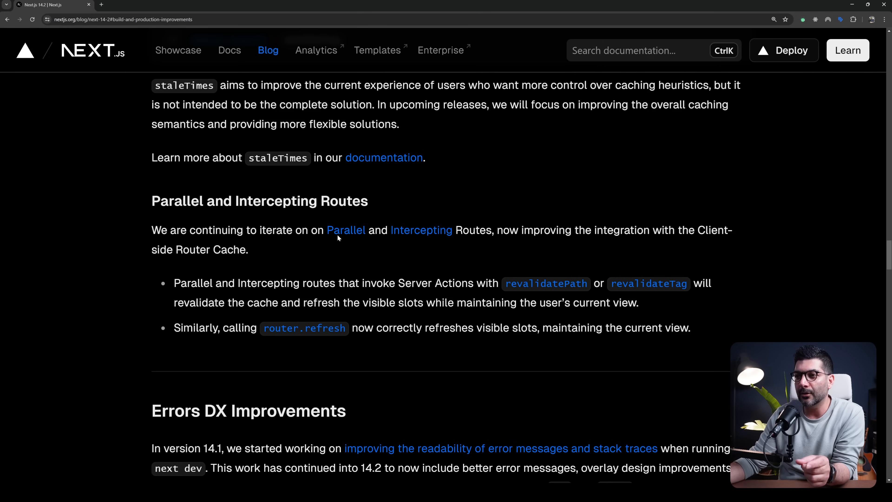
mouse_move(383, 287)
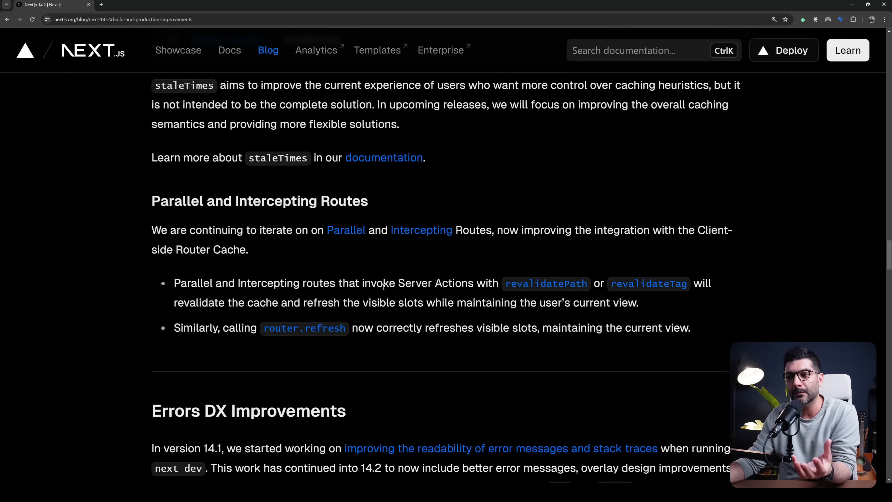
scroll(down, 3)
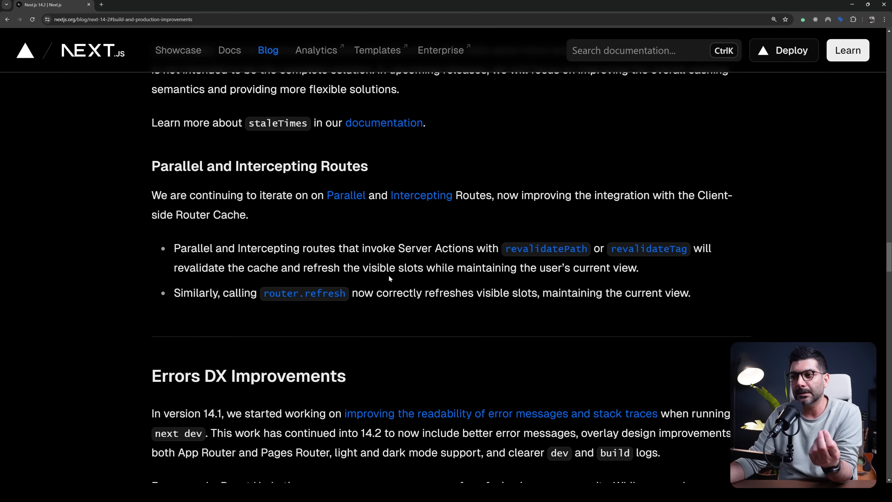
Step: Scroll through Errors DX Improvements to the 'Before' hydration error overlay screenshot
scroll(down, 3)
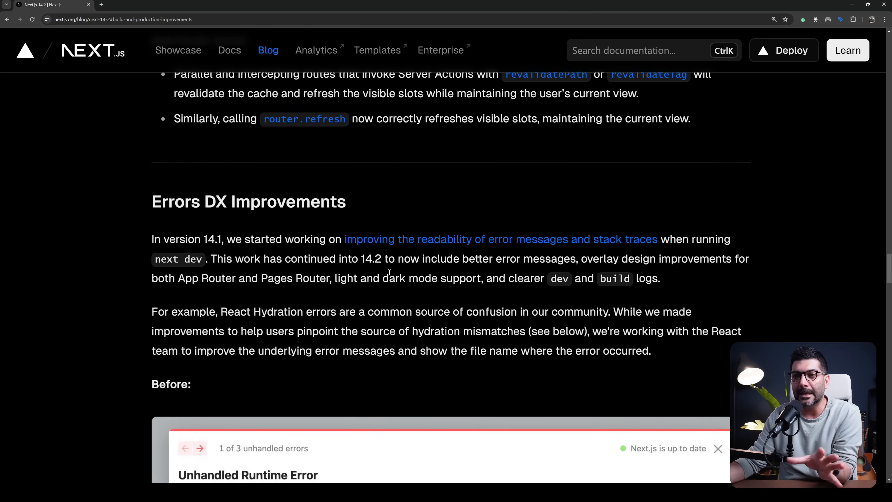
scroll(down, 3)
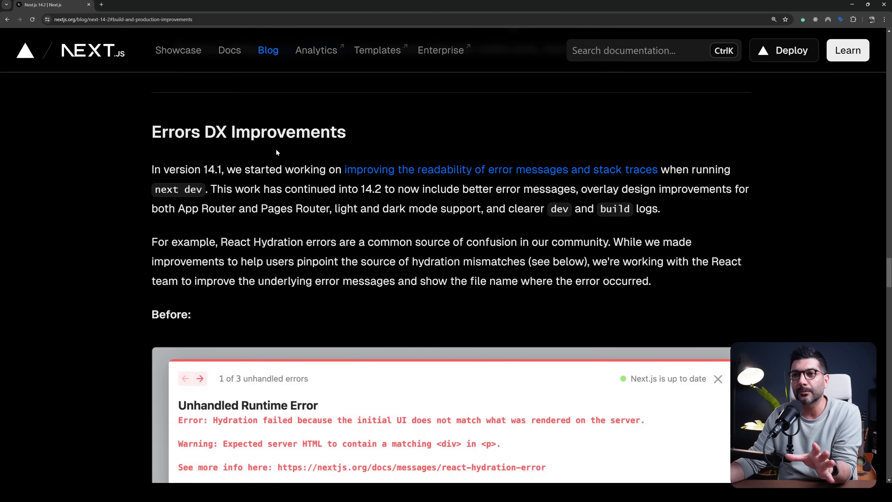
scroll(down, 3)
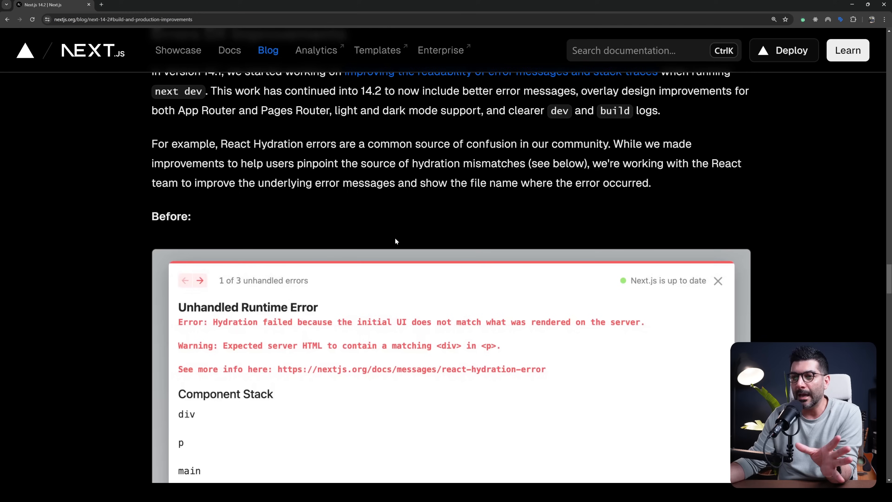
scroll(down, 3)
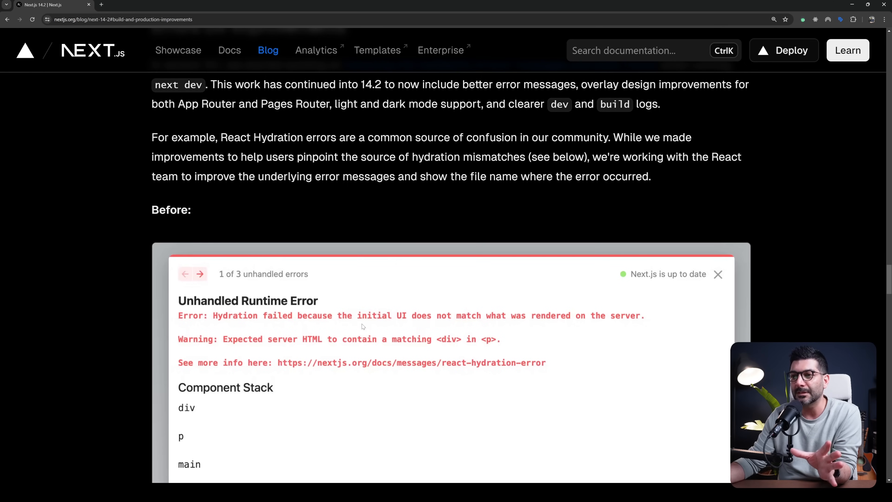
scroll(down, 3)
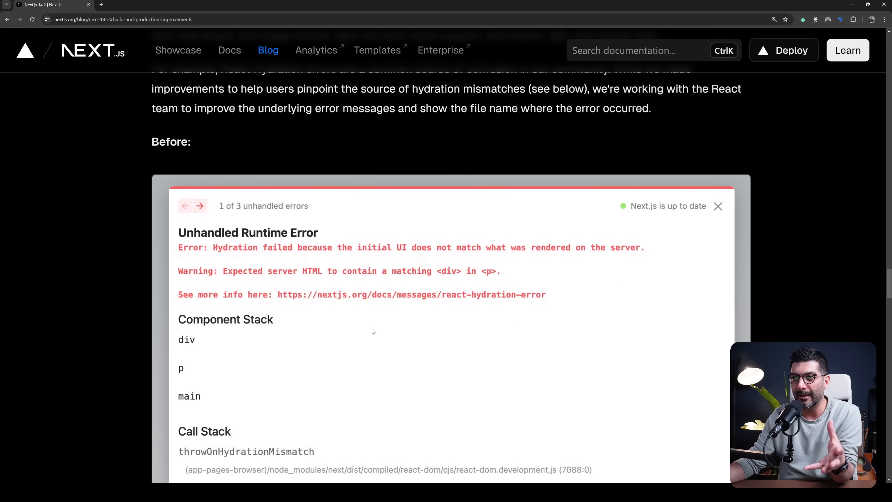
scroll(down, 3)
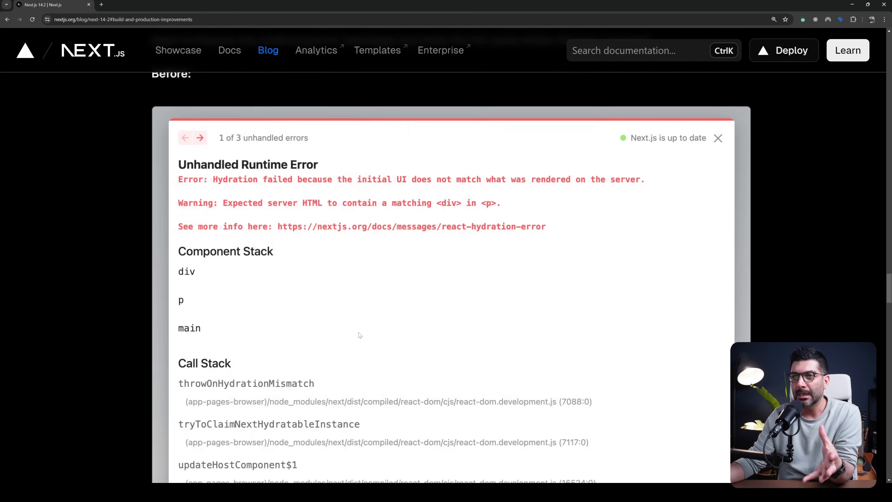
scroll(down, 3)
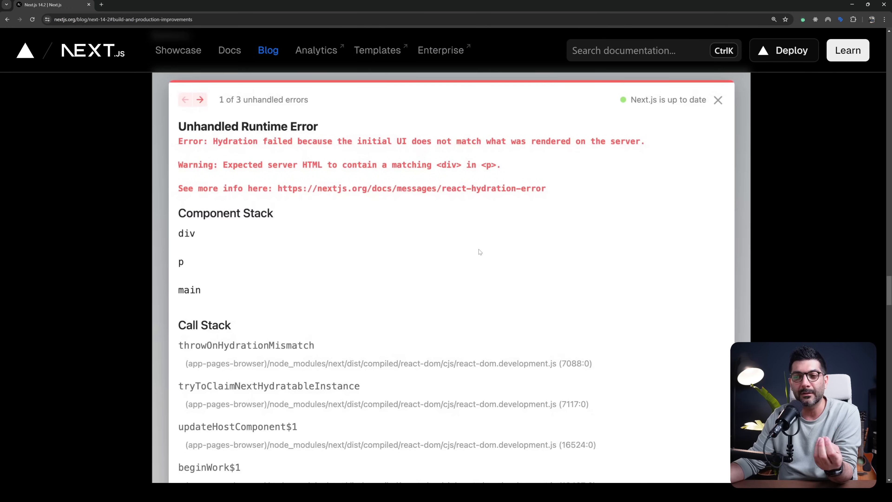
mouse_move(208, 259)
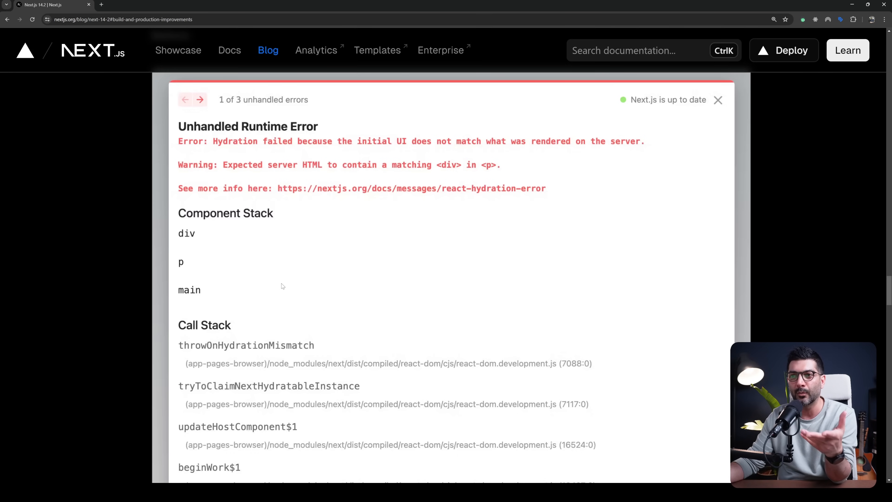
scroll(down, 3)
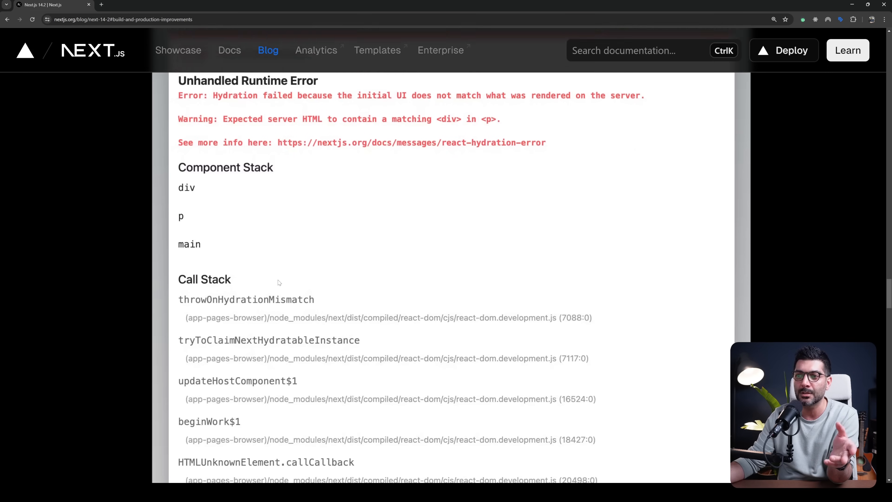
scroll(down, 3)
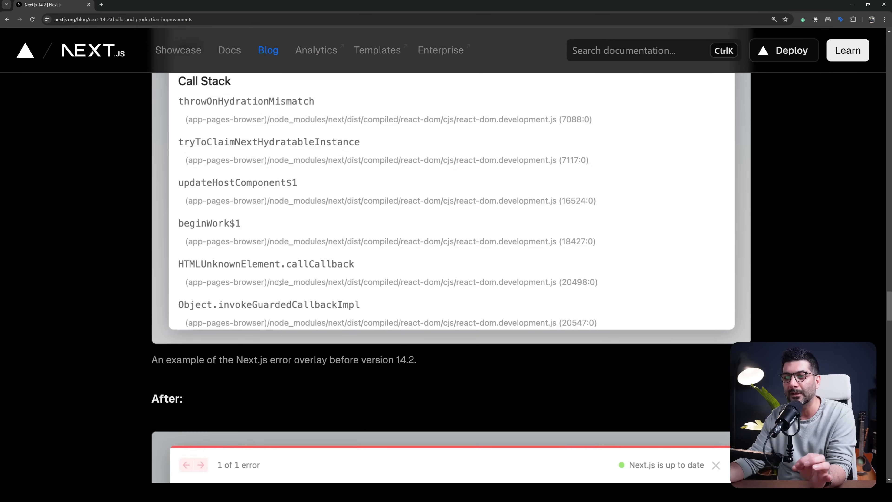
Step: Scroll past the 'After' 14.2 error overlay example into the React 19 section
scroll(down, 3)
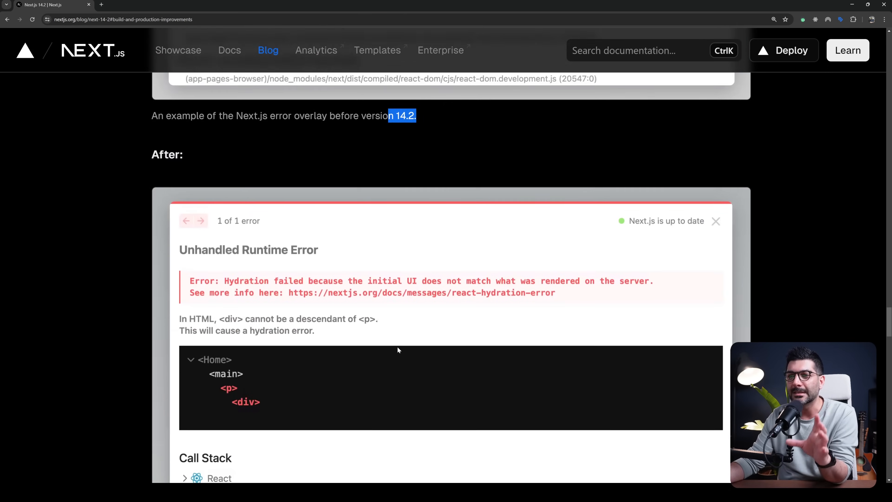
scroll(down, 3)
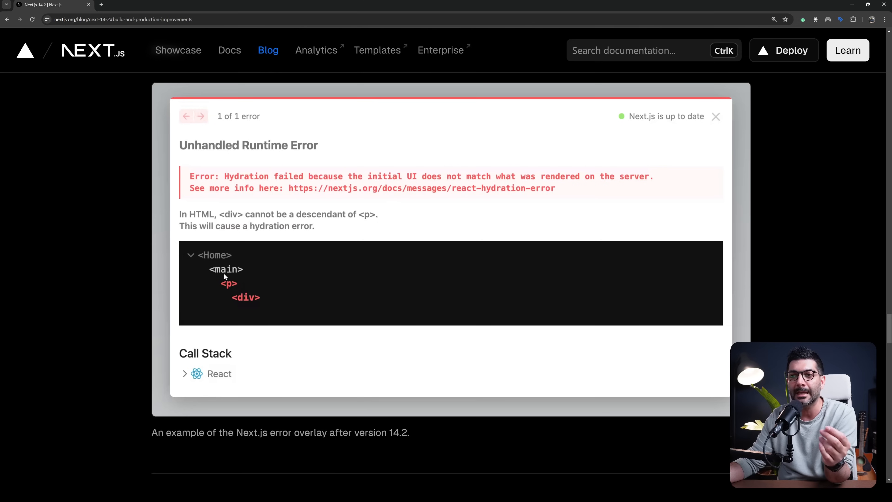
mouse_move(241, 297)
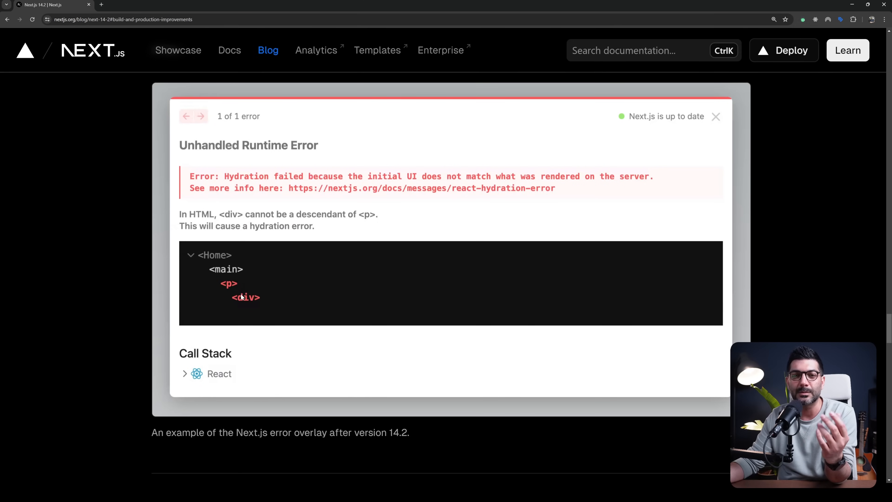
mouse_move(256, 311)
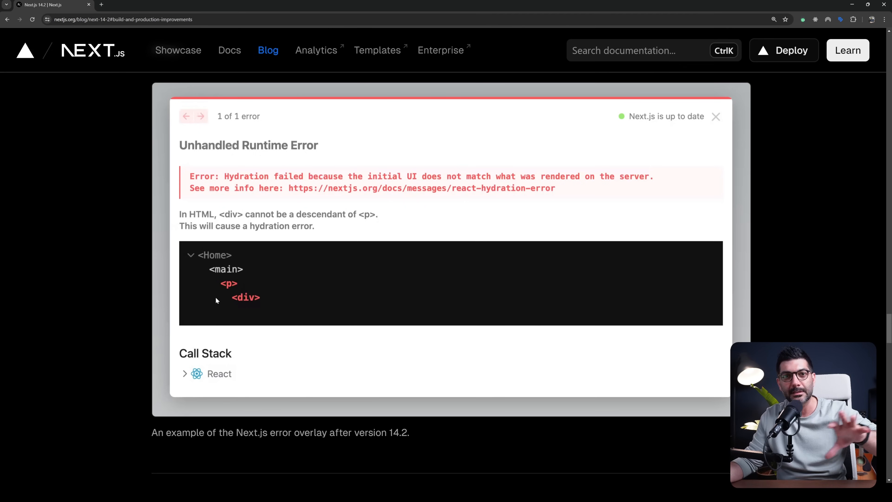
scroll(down, 3)
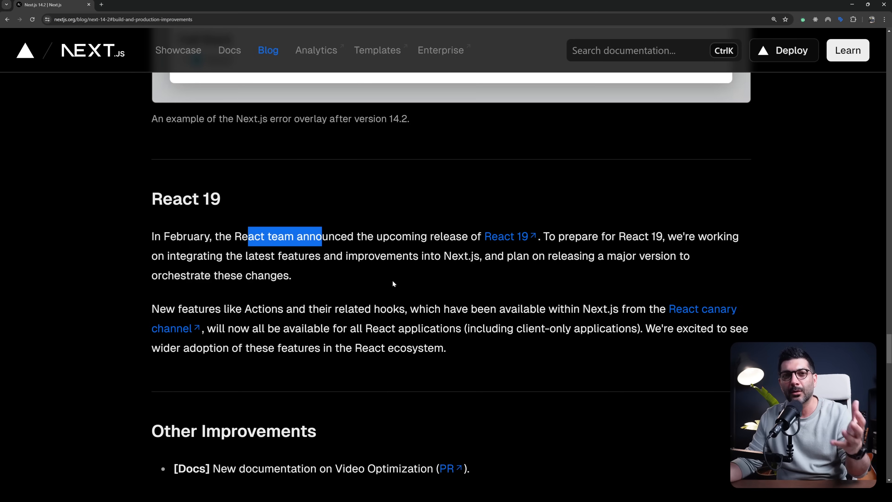
Step: Scroll down to the React 19 section about integrating improvements into Next.js
scroll(down, 3)
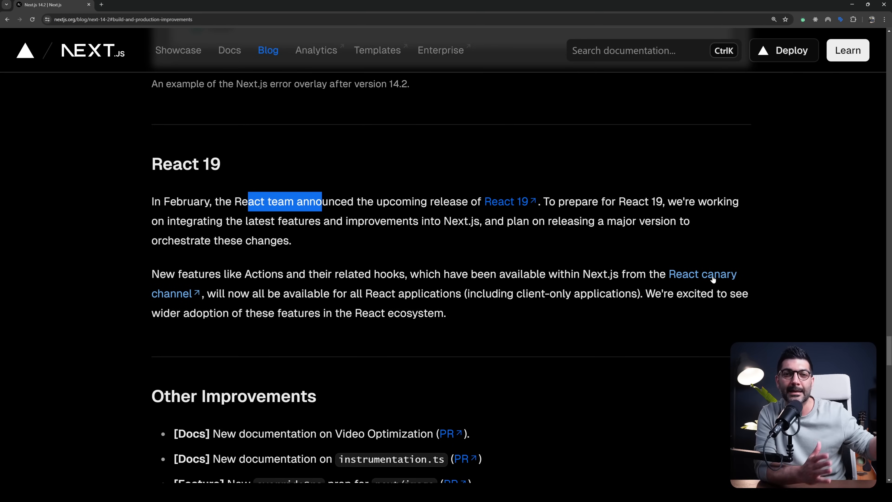
mouse_move(666, 289)
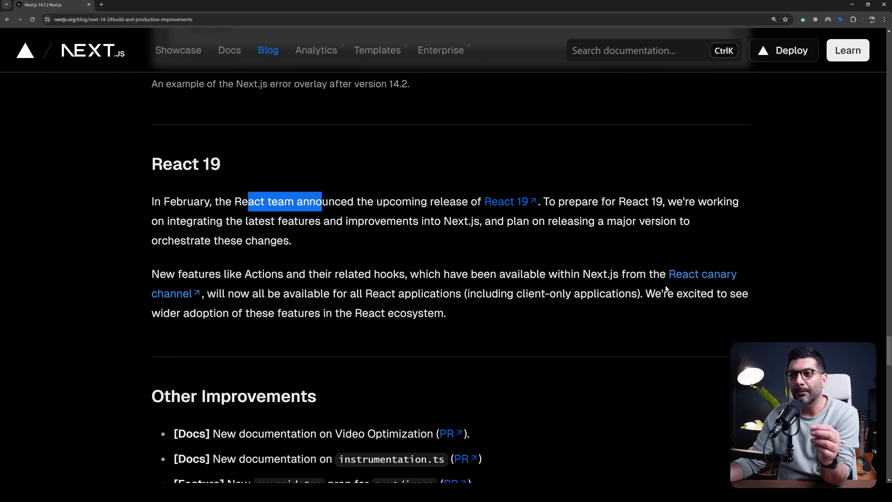
mouse_move(510, 201)
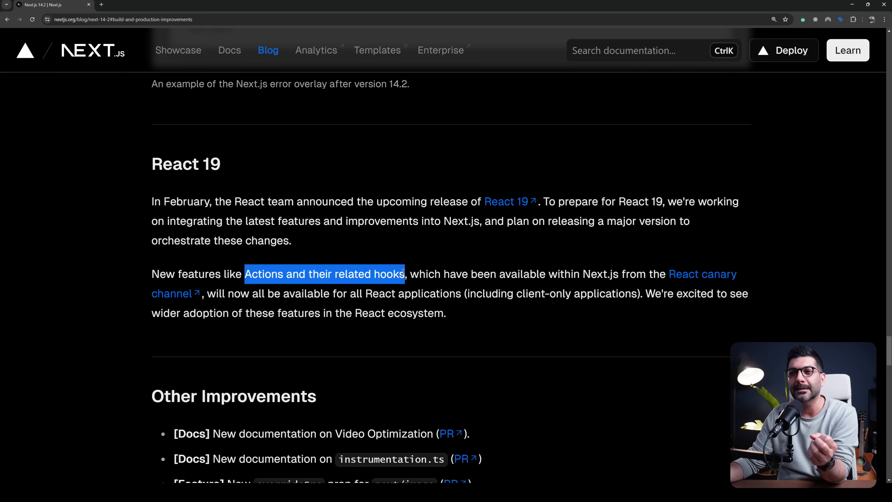
mouse_move(551, 319)
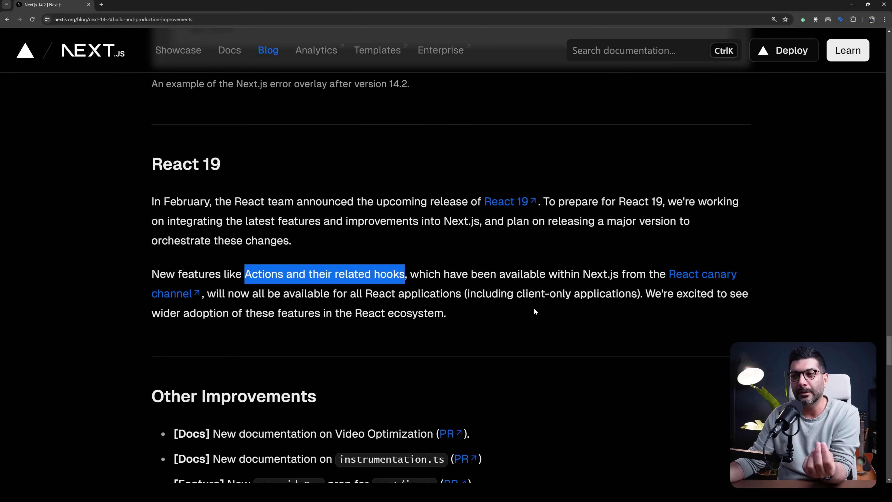
mouse_move(296, 222)
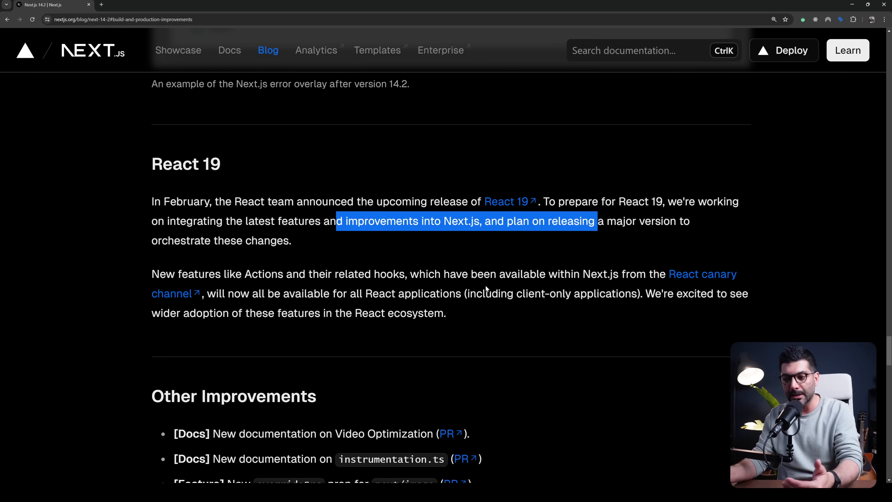
mouse_move(474, 319)
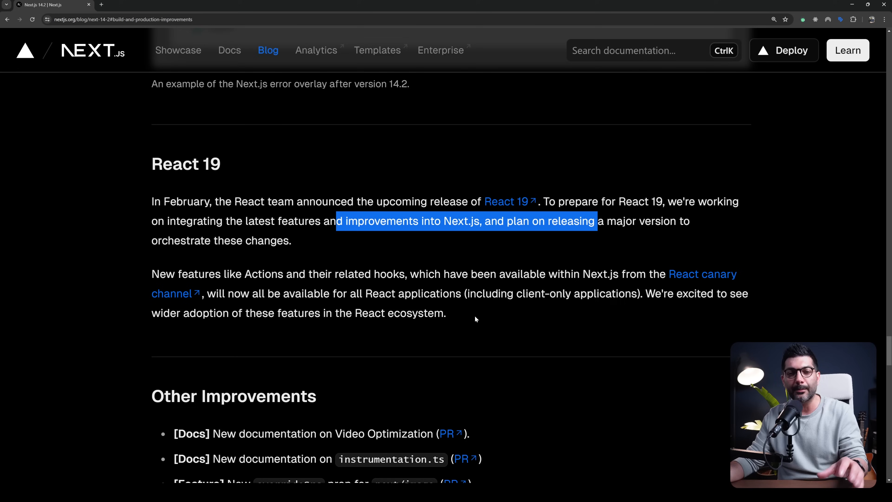